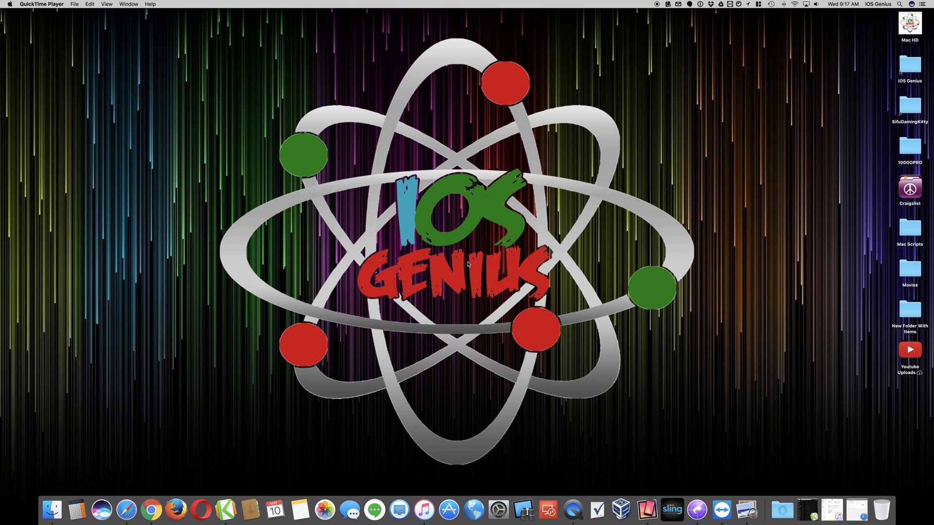
{"action": "mouse_move", "coordinate": [648, 499]}
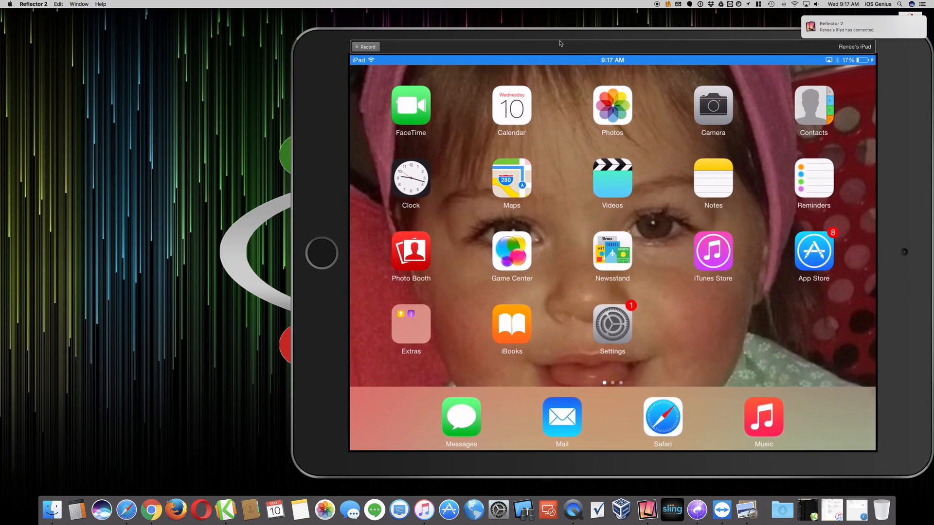
{"action": "mouse_move", "coordinate": [912, 467]}
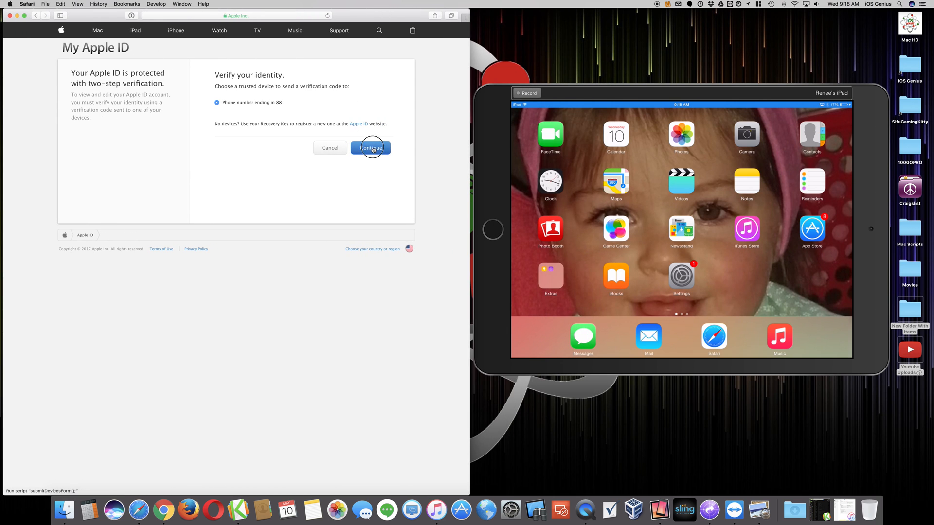
{"action": "left_click", "coordinate": [370, 148]}
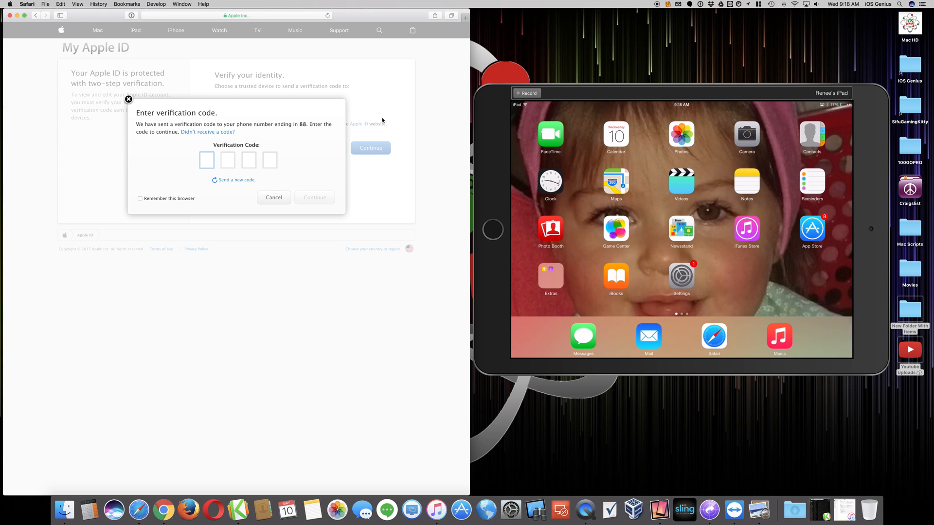
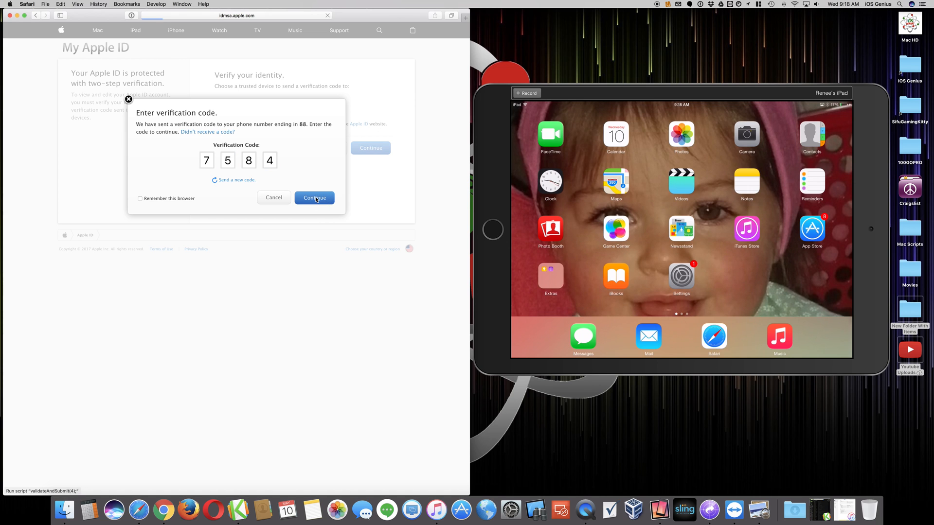
{"action": "left_click", "coordinate": [314, 198]}
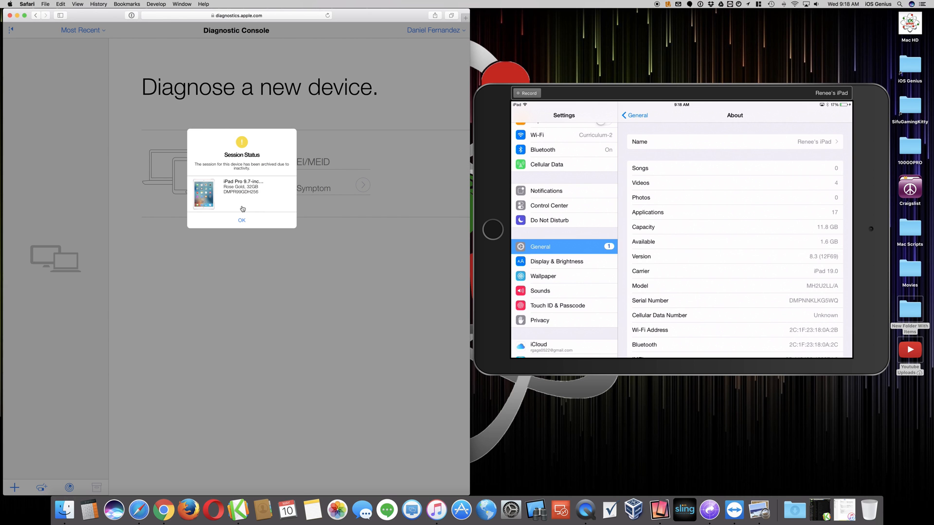
{"action": "mouse_move", "coordinate": [289, 170]}
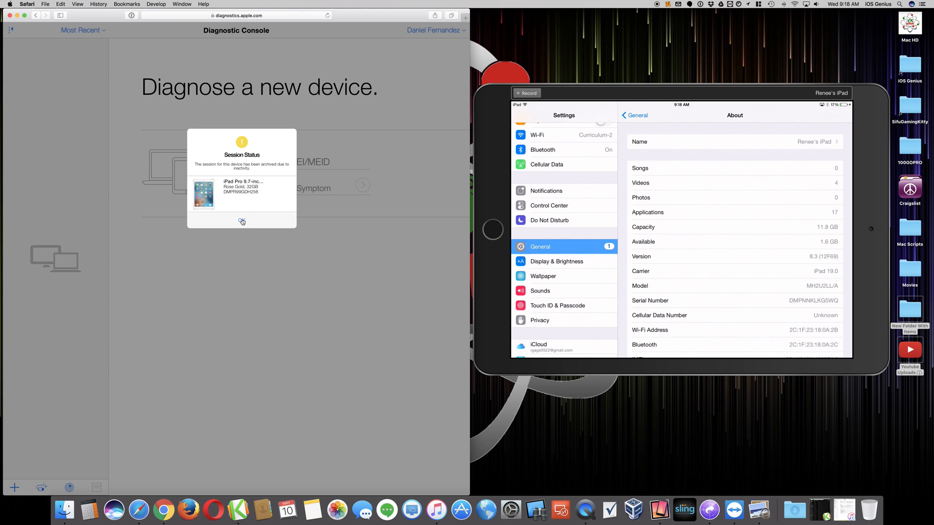
Dismiss the Session Status alert saying the earlier session was archived.
{"action": "left_click", "coordinate": [241, 222]}
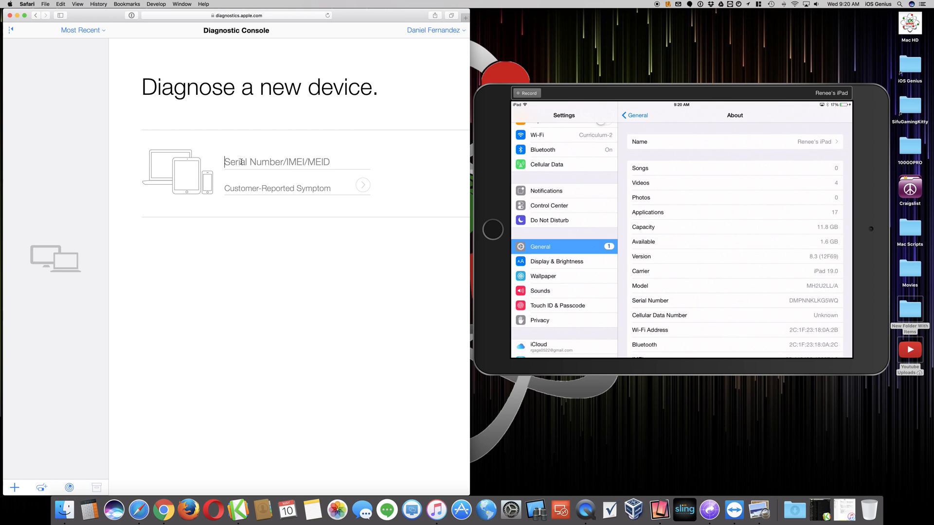
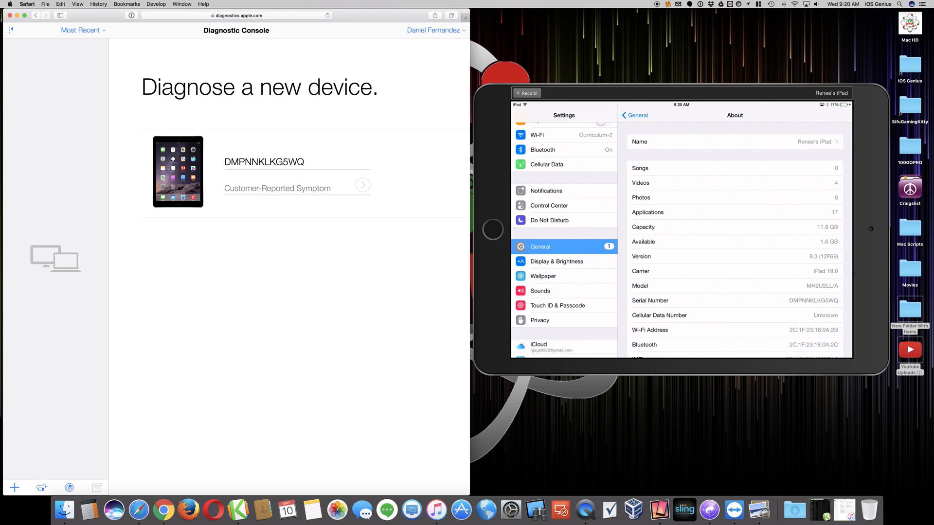
Try 'BA', 'CHARG' and 'low battery' as the symptom, settling on 'charging'.
{"action": "type", "text": "BA"}
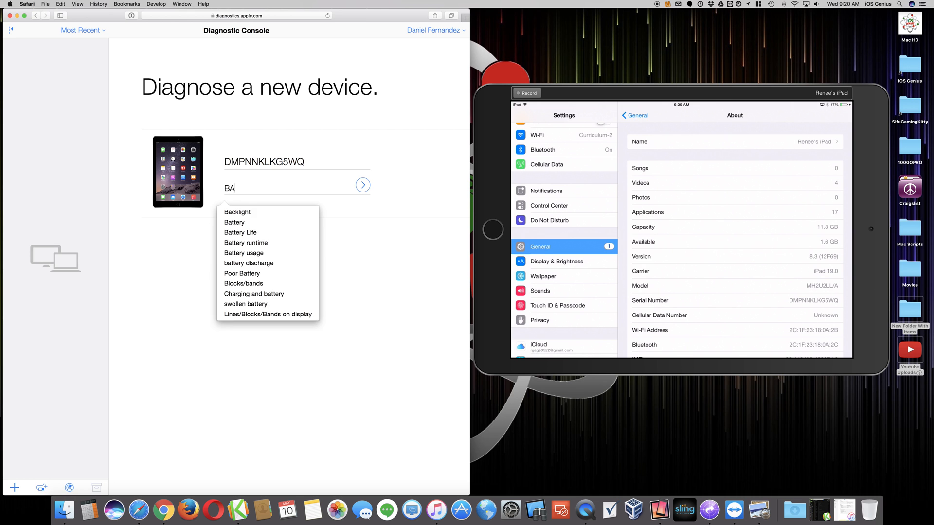
{"action": "type", "text": "CHARG"}
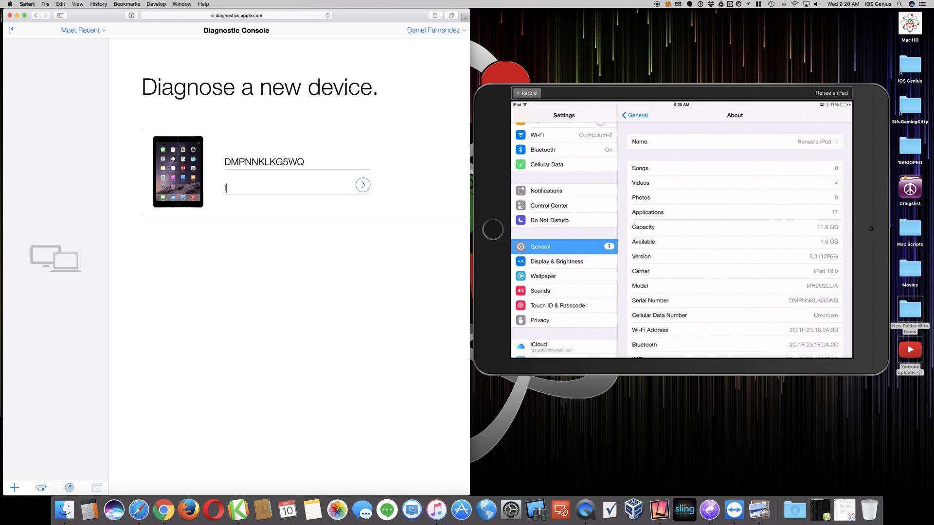
{"action": "type", "text": "low battery"}
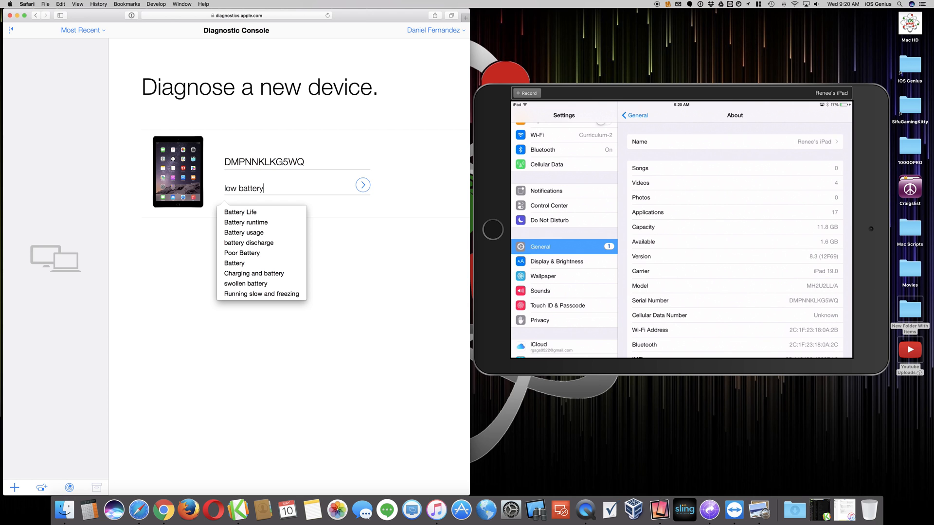
{"action": "mouse_move", "coordinate": [248, 242]}
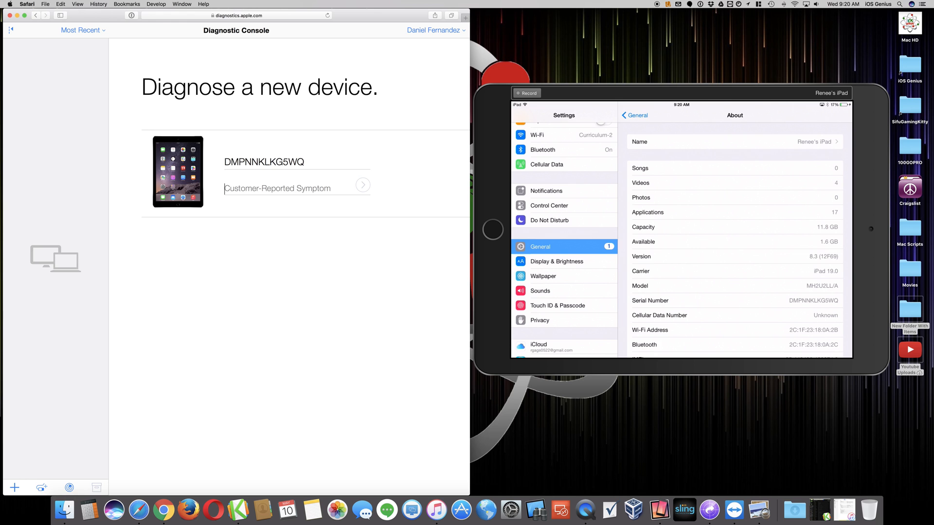
{"action": "type", "text": "charging"}
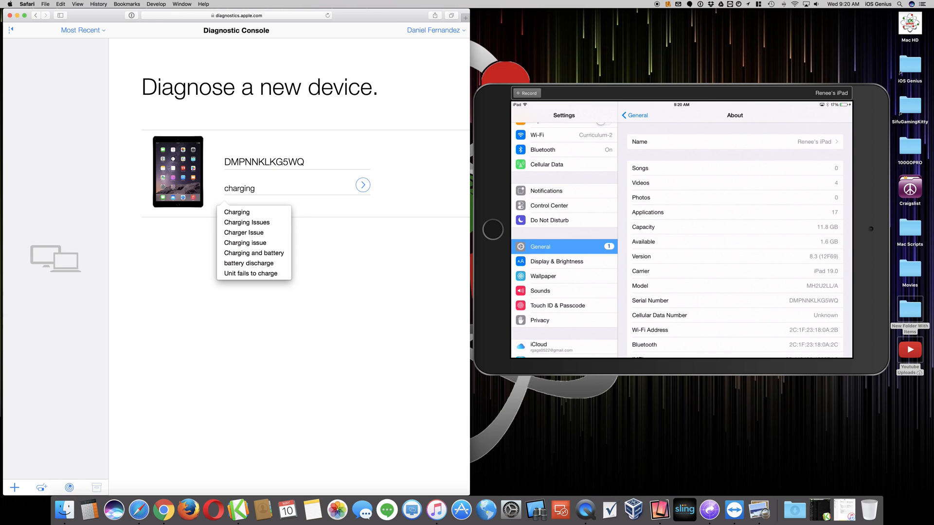
{"action": "mouse_move", "coordinate": [246, 223]}
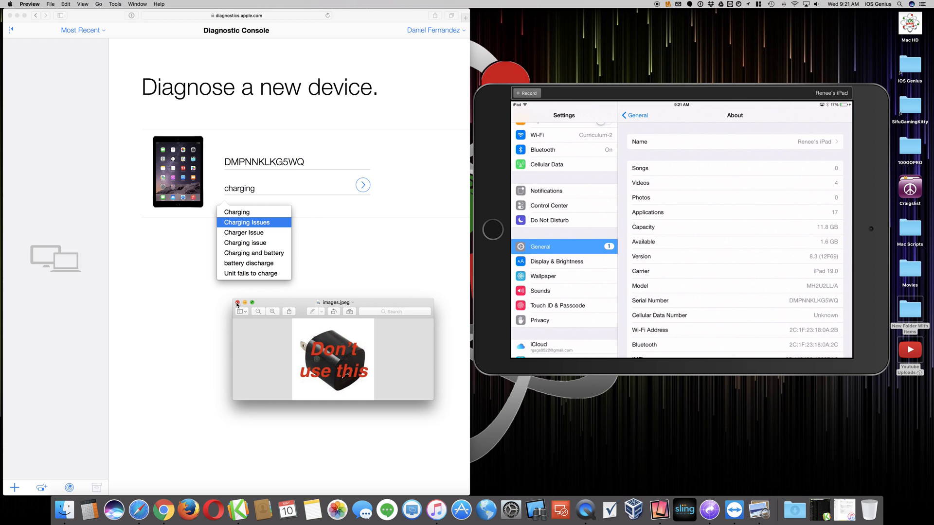
Close the Preview pictures of the charger not to use and the charger to use.
{"action": "left_click", "coordinate": [238, 302]}
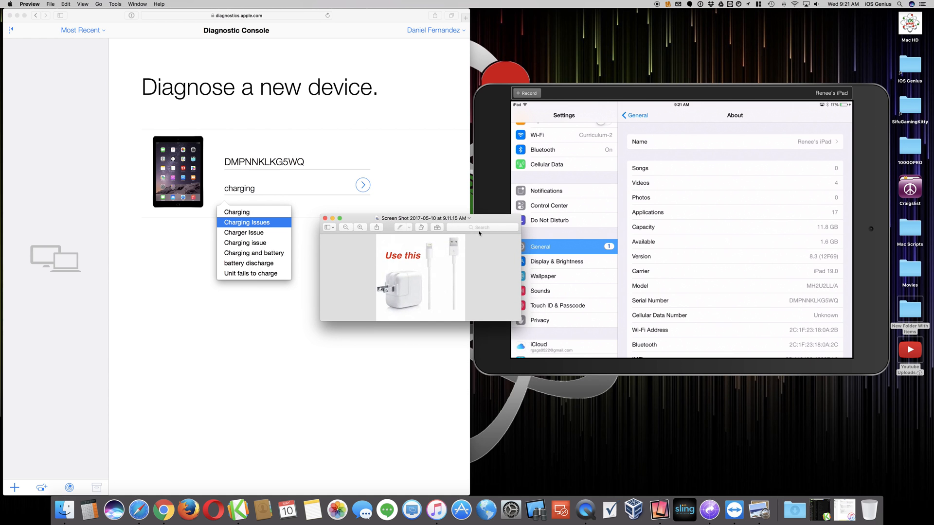
{"action": "mouse_move", "coordinate": [539, 326]}
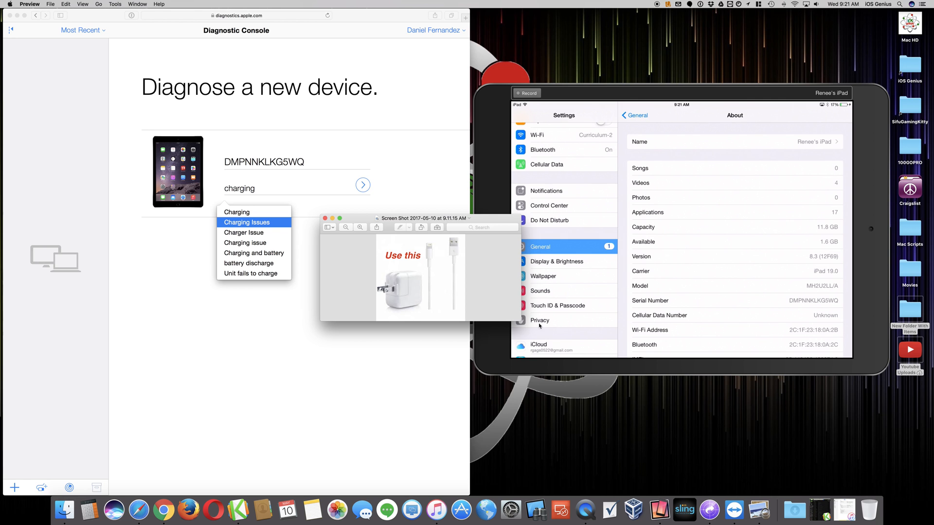
{"action": "left_click", "coordinate": [795, 510]}
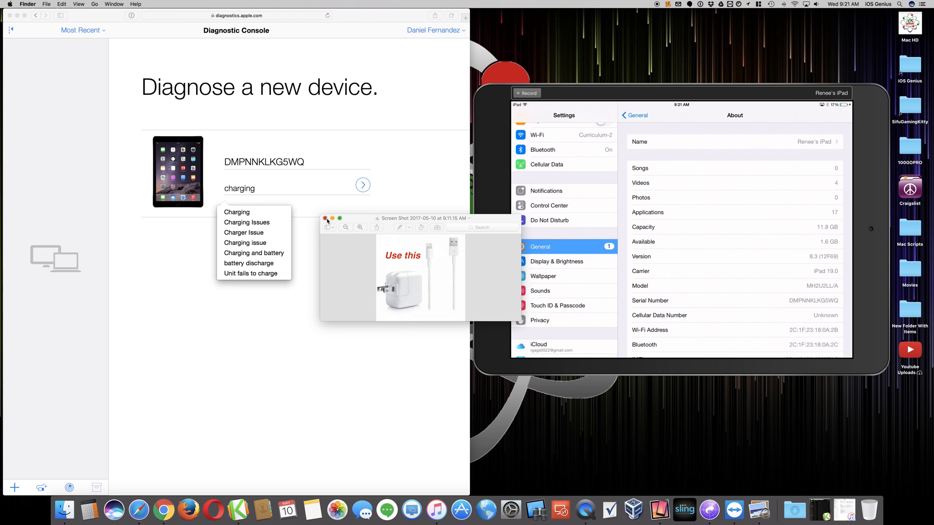
{"action": "left_click", "coordinate": [326, 218]}
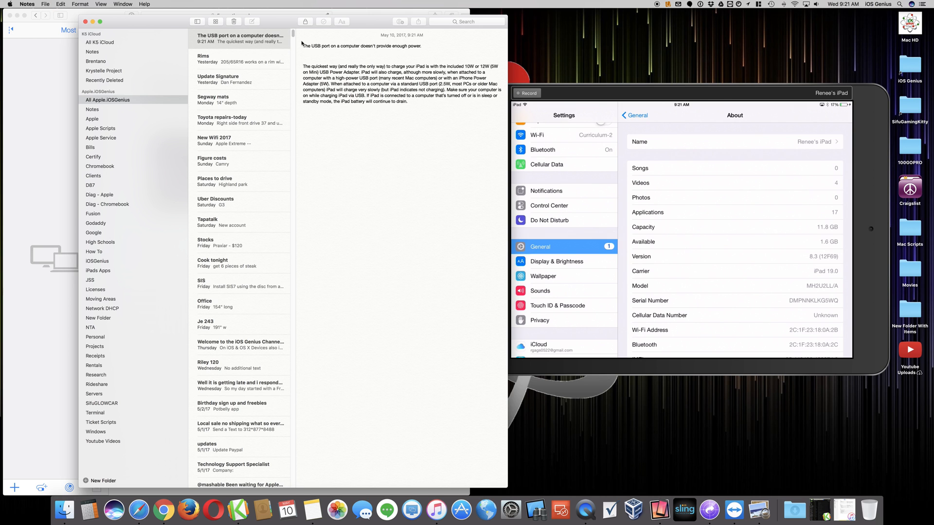
Highlight the note's title line about computer USB ports lacking enough power.
{"action": "triple_click", "coordinate": [360, 46]}
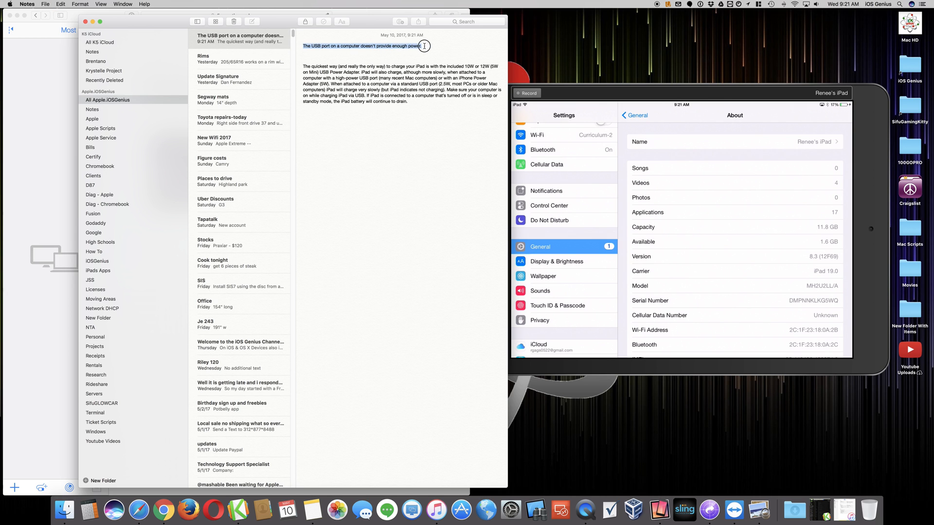
{"action": "mouse_move", "coordinate": [303, 67]}
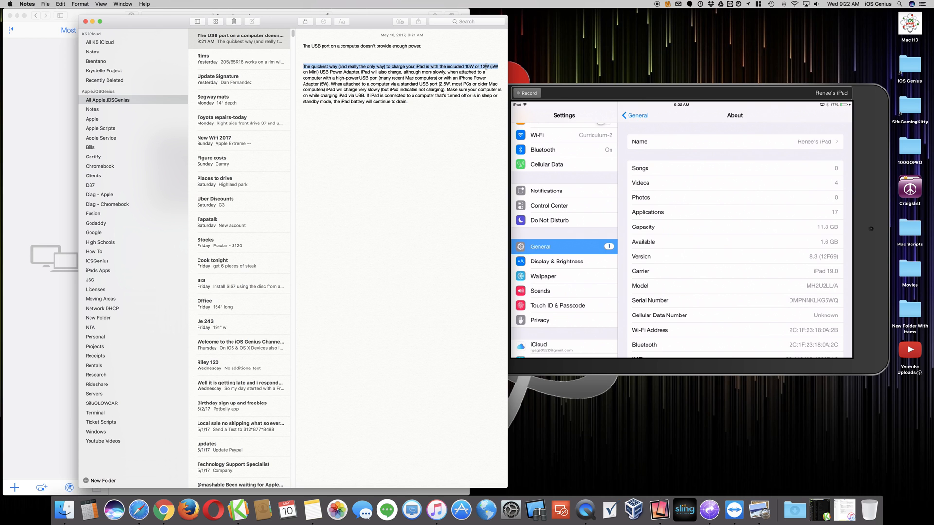
{"action": "mouse_move", "coordinate": [485, 66]}
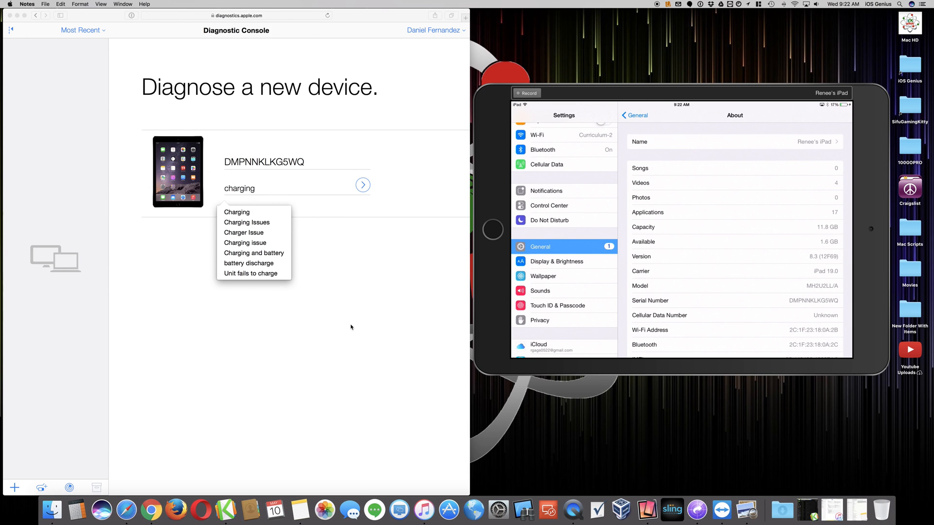
{"action": "mouse_move", "coordinate": [370, 344]}
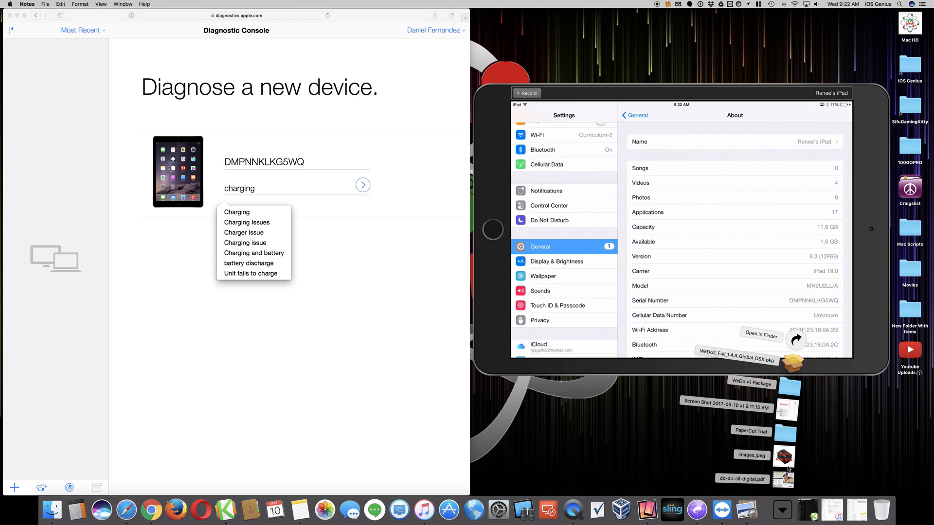
{"action": "double_click", "coordinate": [783, 457]}
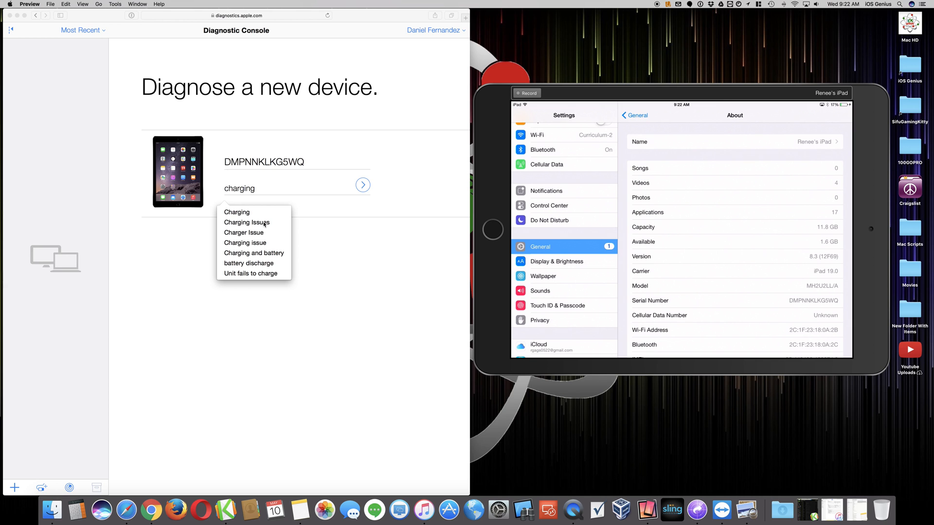
{"action": "mouse_move", "coordinate": [273, 254]}
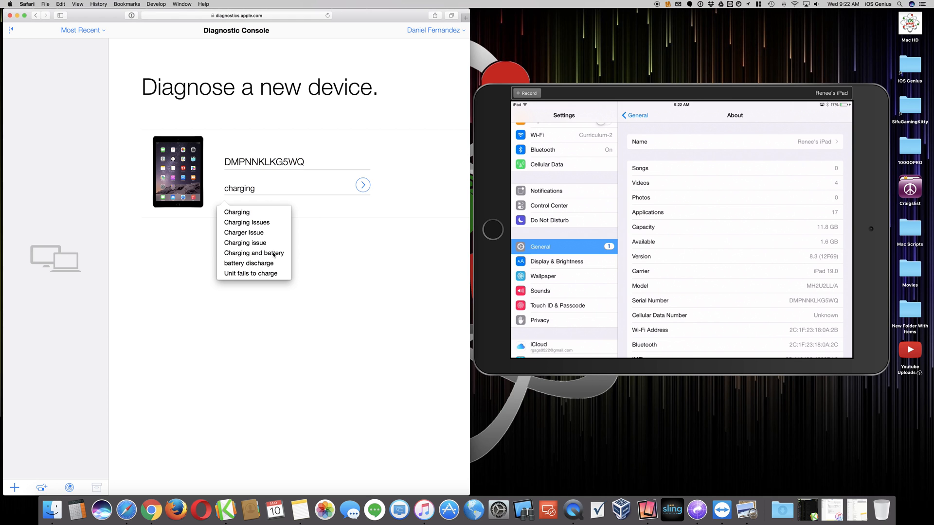
Choose 'Charging and battery' as the symptom and submit the iPad's details.
{"action": "left_click", "coordinate": [254, 252]}
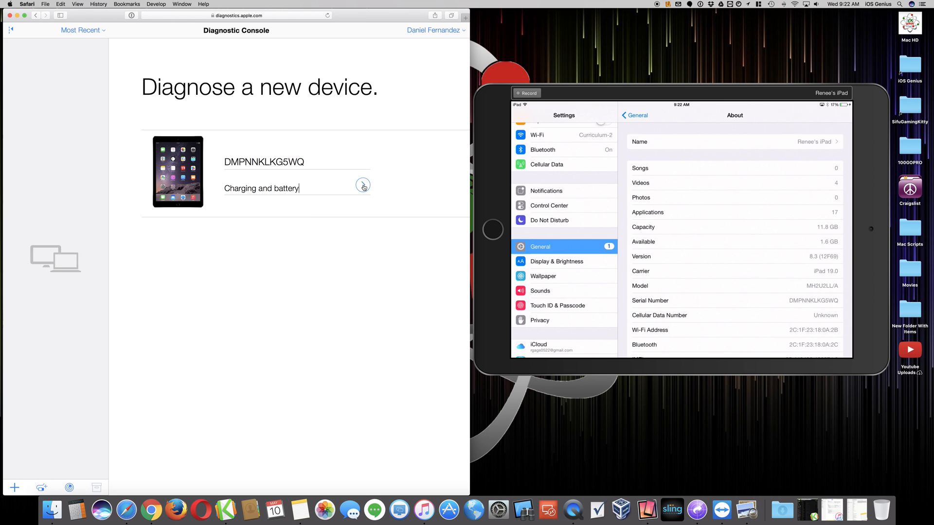
{"action": "left_click", "coordinate": [363, 184]}
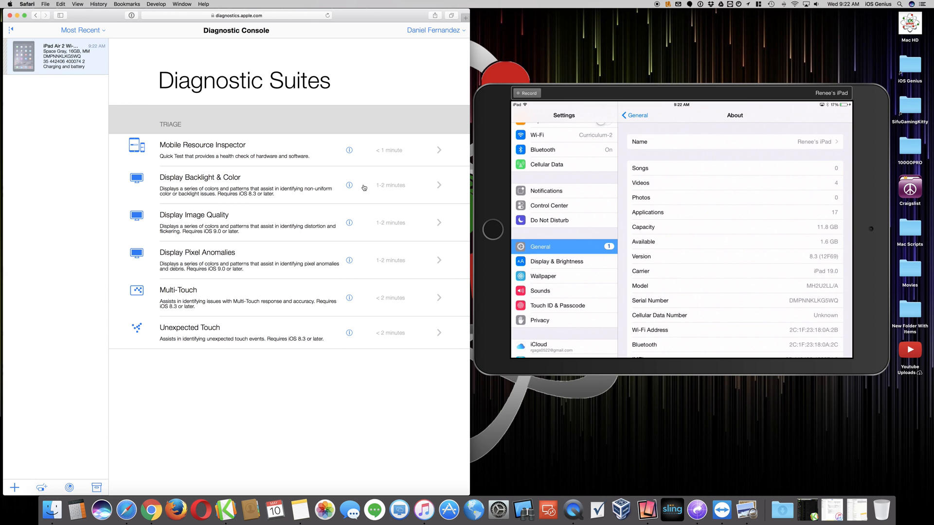
{"action": "mouse_move", "coordinate": [202, 156]}
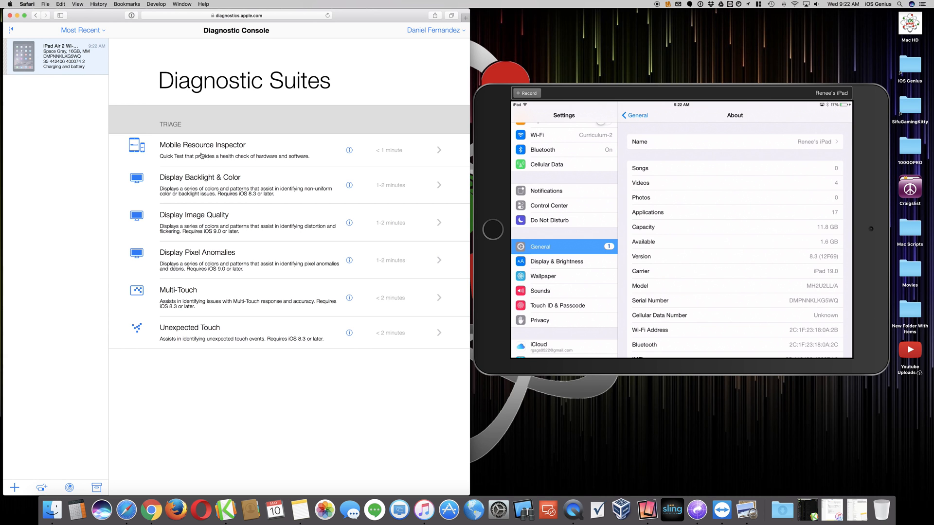
{"action": "mouse_move", "coordinate": [276, 163]}
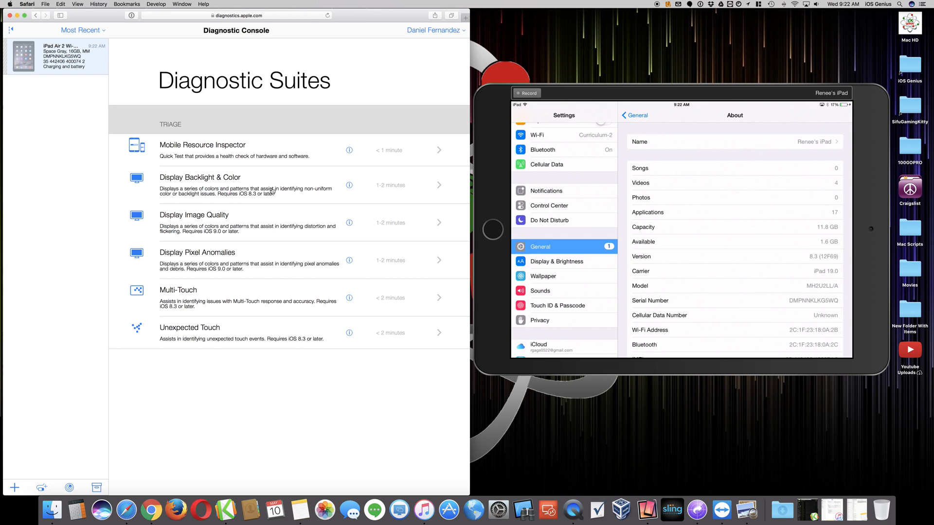
{"action": "mouse_move", "coordinate": [167, 256]}
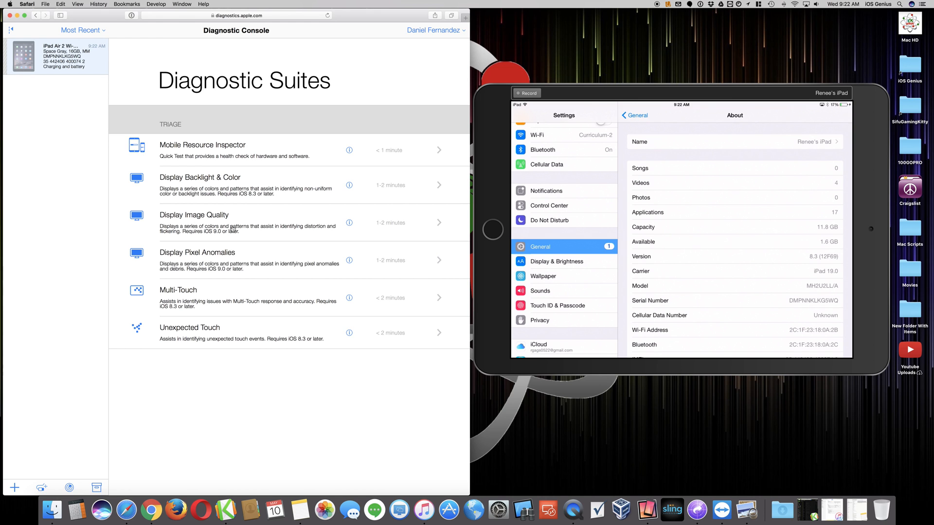
{"action": "mouse_move", "coordinate": [237, 261]}
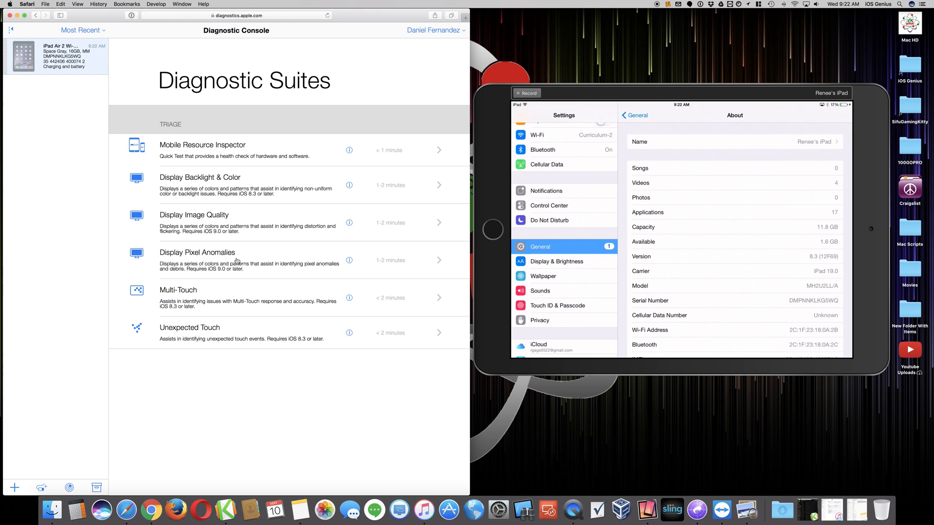
{"action": "mouse_move", "coordinate": [178, 304]}
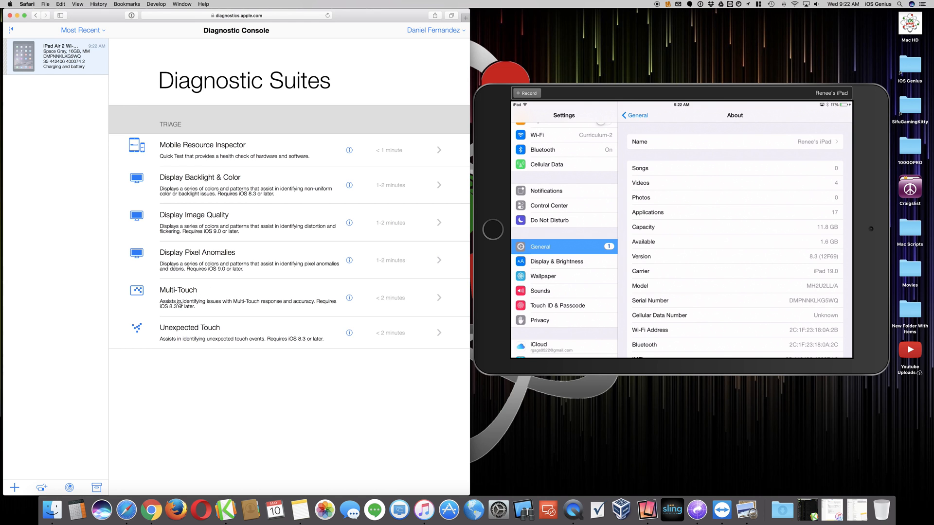
{"action": "mouse_move", "coordinate": [194, 345]}
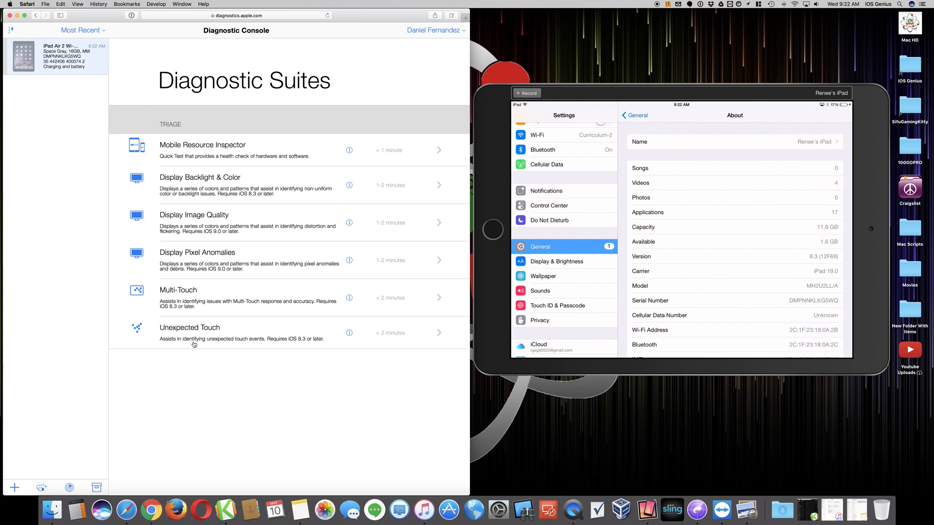
{"action": "mouse_move", "coordinate": [222, 347]}
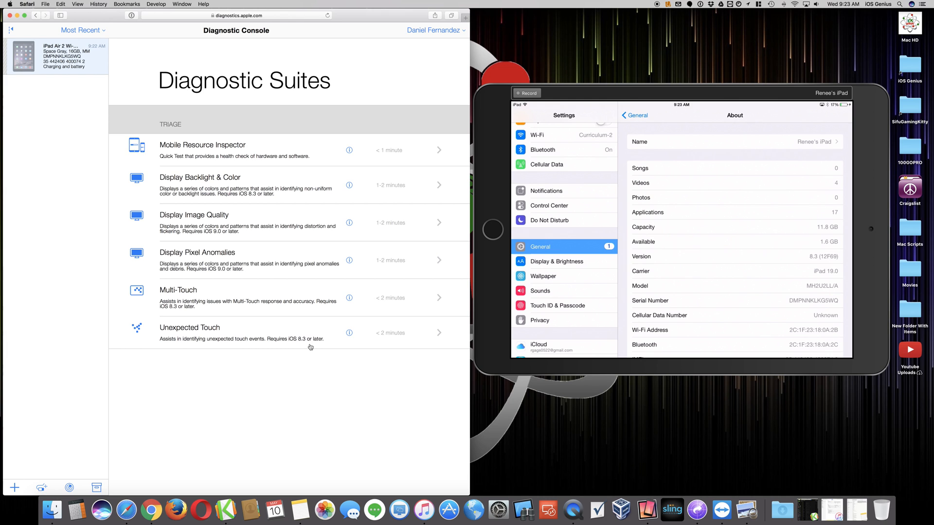
{"action": "mouse_move", "coordinate": [305, 343]}
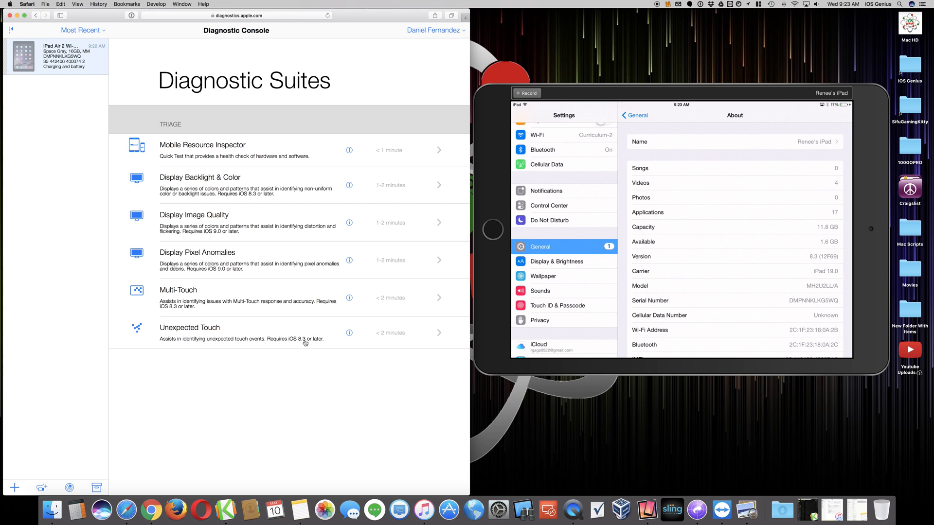
{"action": "mouse_move", "coordinate": [306, 344]}
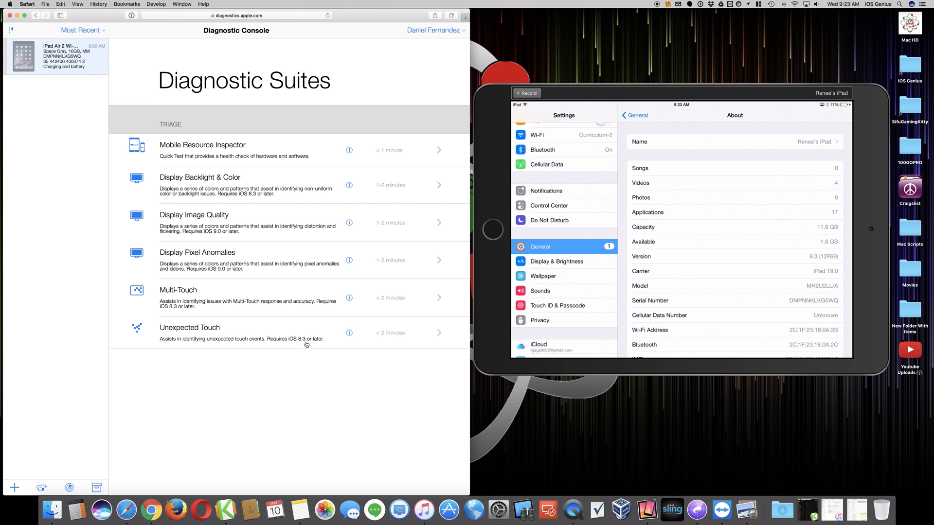
{"action": "mouse_move", "coordinate": [215, 271]}
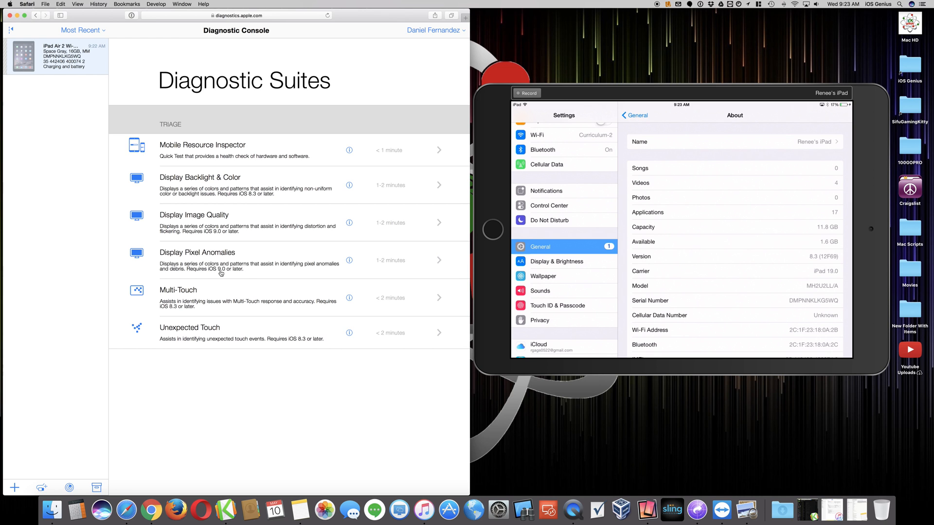
{"action": "mouse_move", "coordinate": [242, 274]}
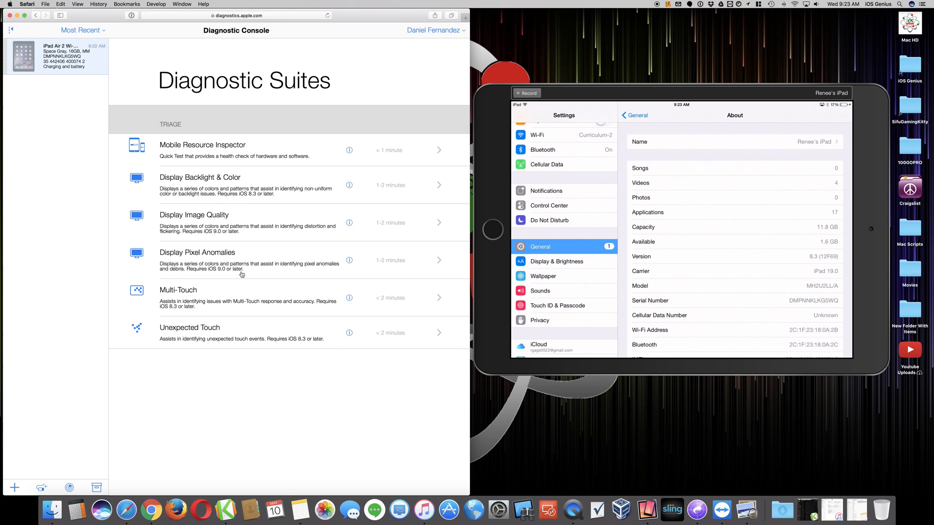
{"action": "mouse_move", "coordinate": [515, 253]}
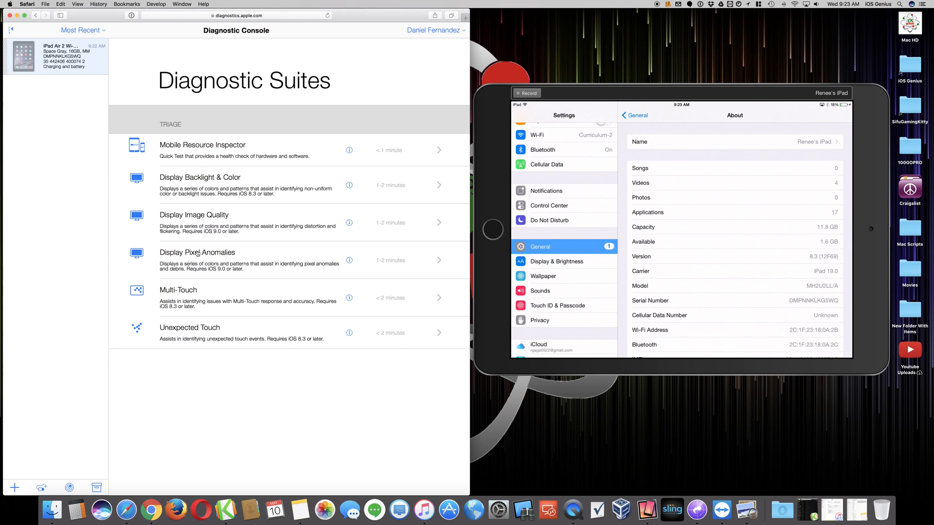
{"action": "mouse_move", "coordinate": [195, 323]}
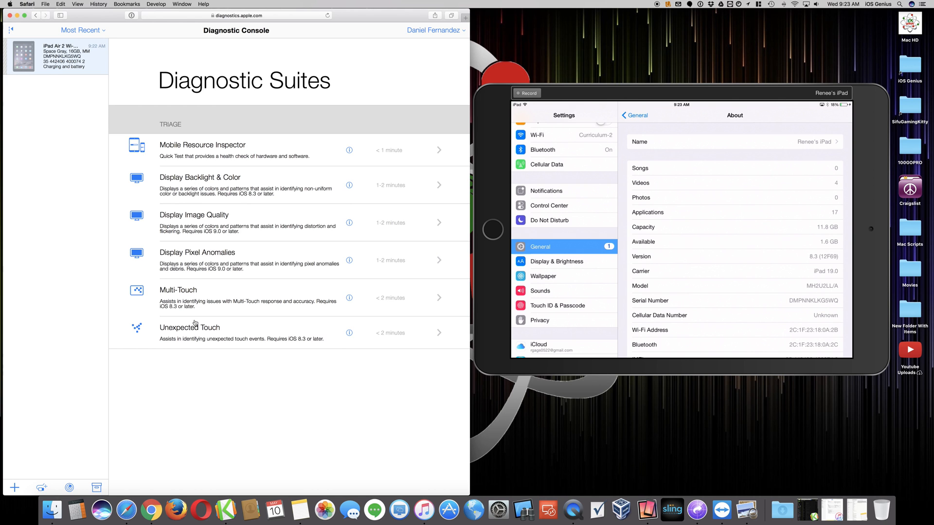
{"action": "mouse_move", "coordinate": [201, 147]}
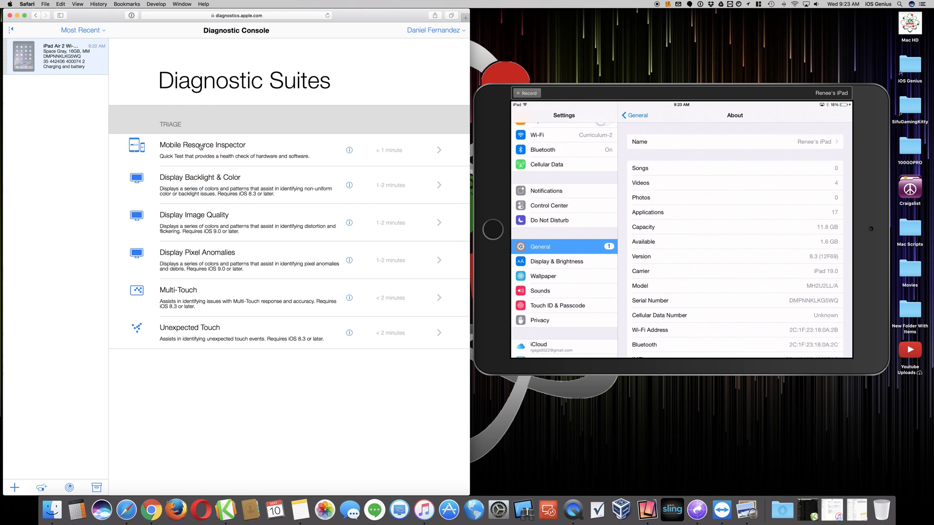
{"action": "mouse_move", "coordinate": [233, 151]}
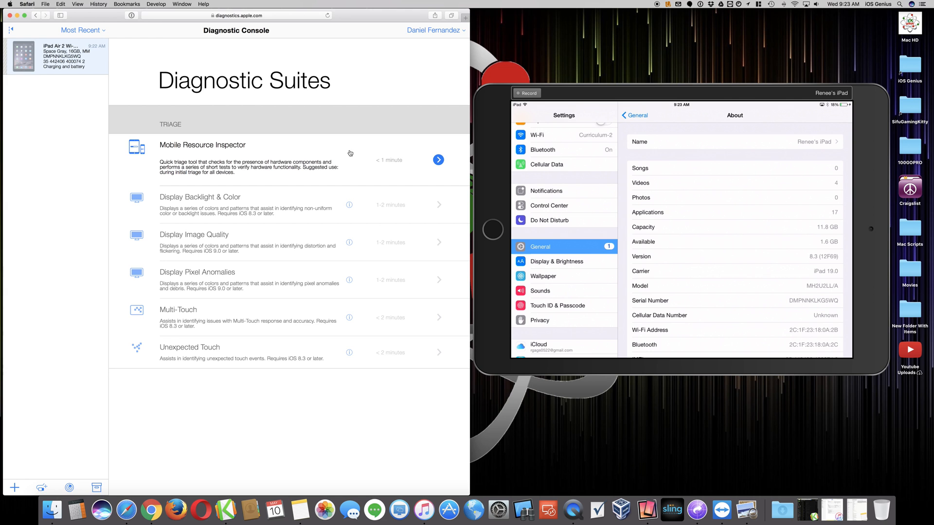
{"action": "mouse_move", "coordinate": [190, 167]}
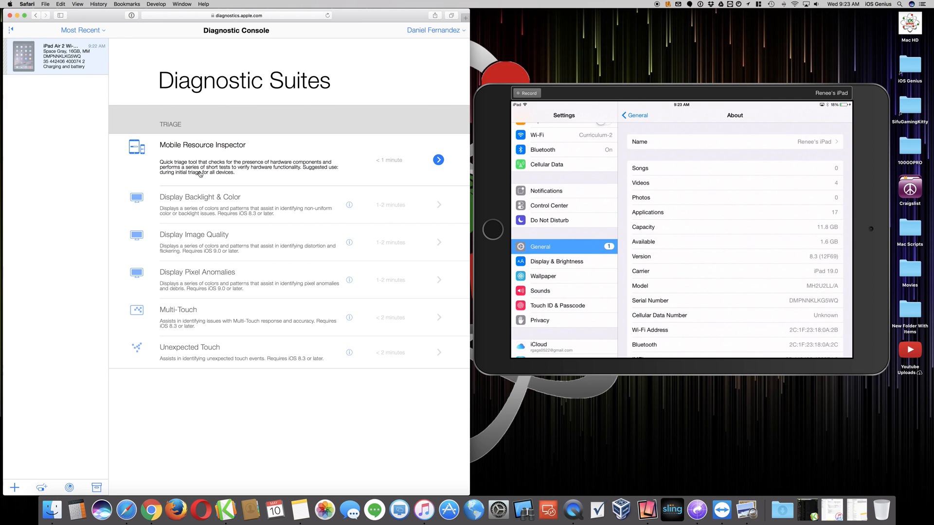
{"action": "mouse_move", "coordinate": [285, 175]}
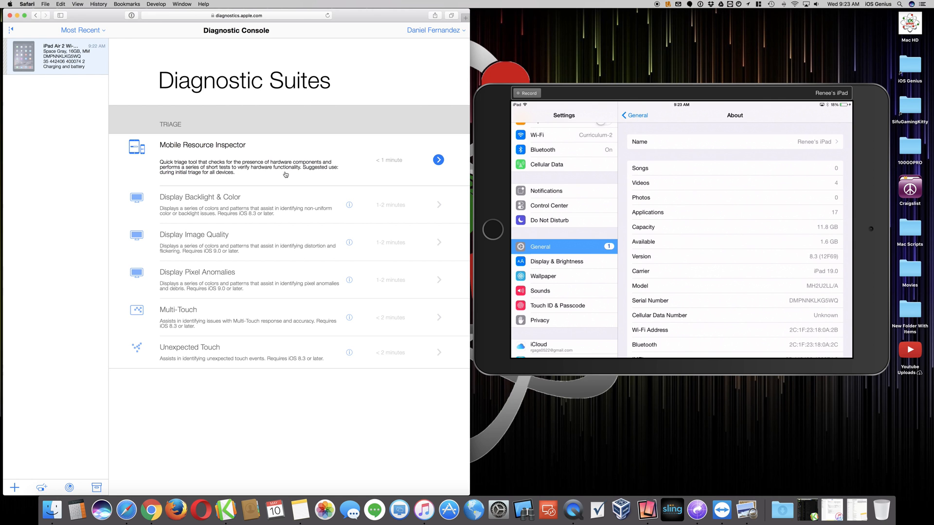
{"action": "mouse_move", "coordinate": [338, 175]}
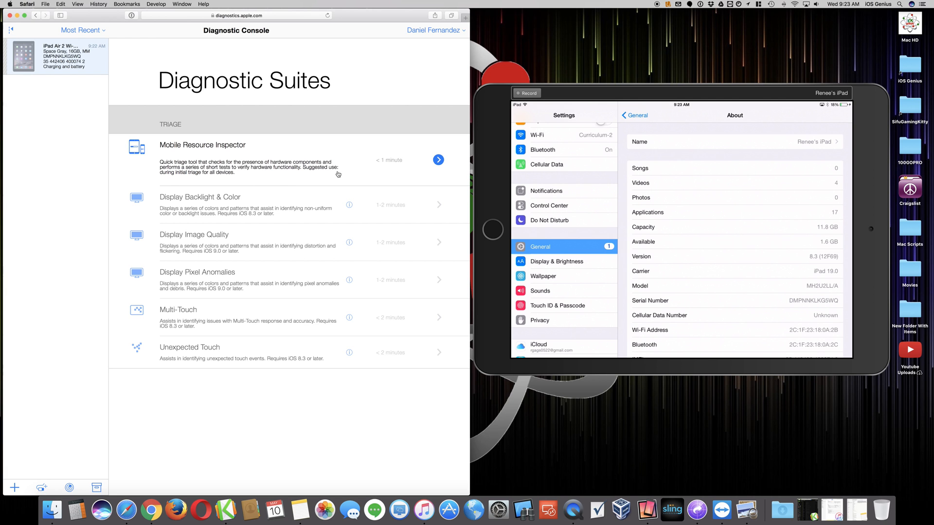
{"action": "mouse_move", "coordinate": [208, 181]}
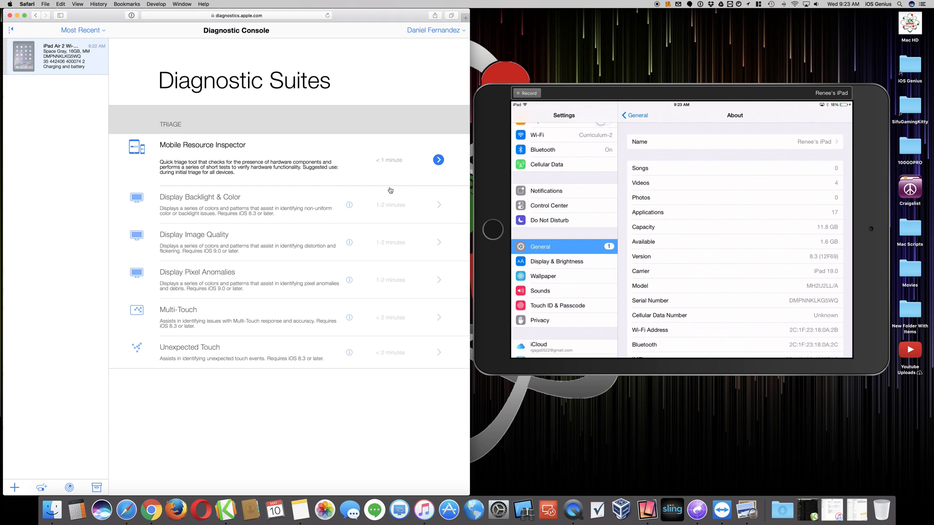
{"action": "mouse_move", "coordinate": [162, 151]}
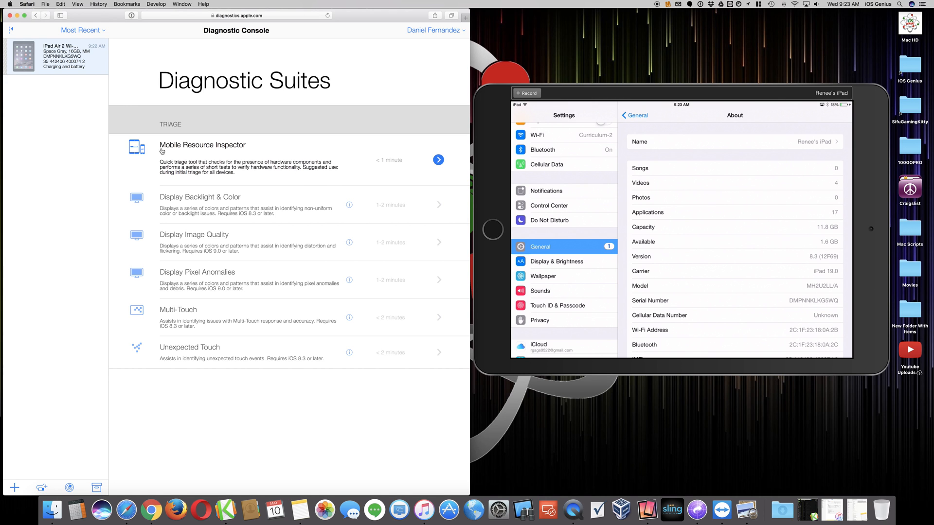
{"action": "mouse_move", "coordinate": [183, 157]}
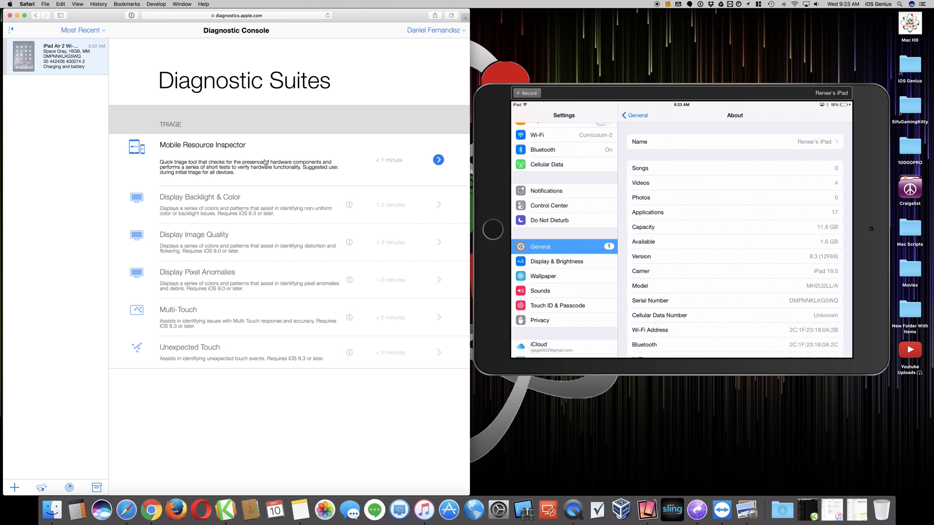
{"action": "mouse_move", "coordinate": [170, 207]}
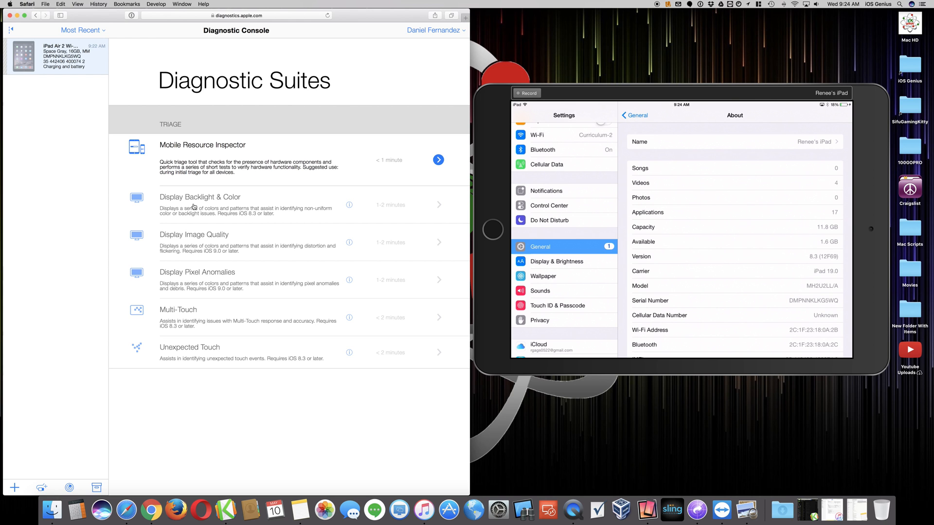
{"action": "mouse_move", "coordinate": [239, 251]}
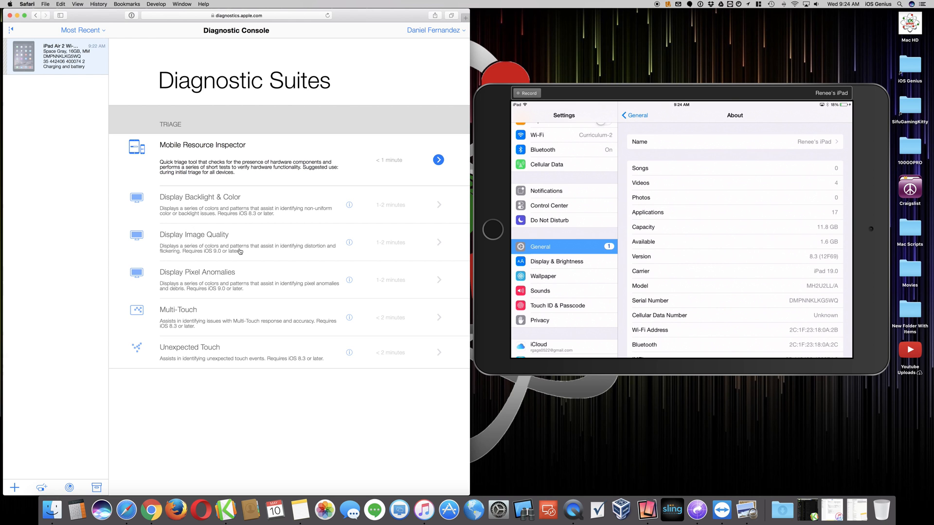
{"action": "mouse_move", "coordinate": [240, 301]}
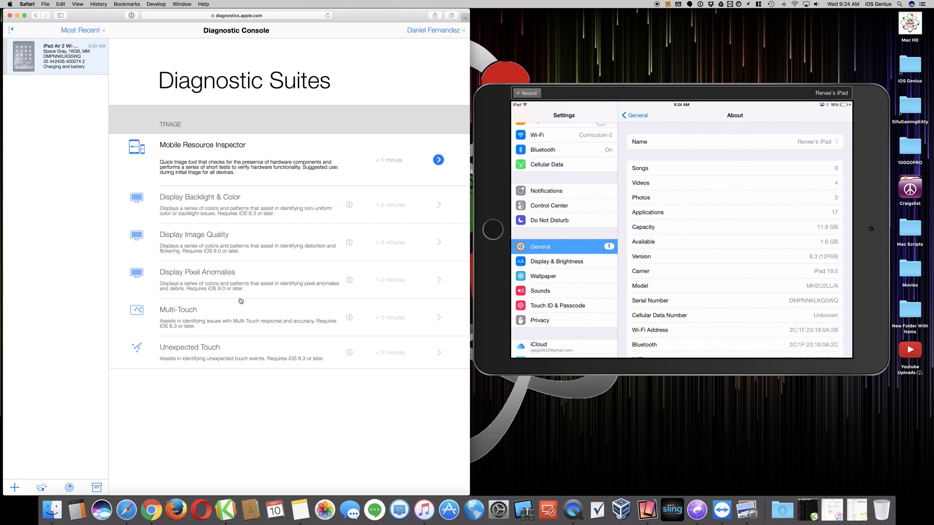
{"action": "mouse_move", "coordinate": [425, 173]}
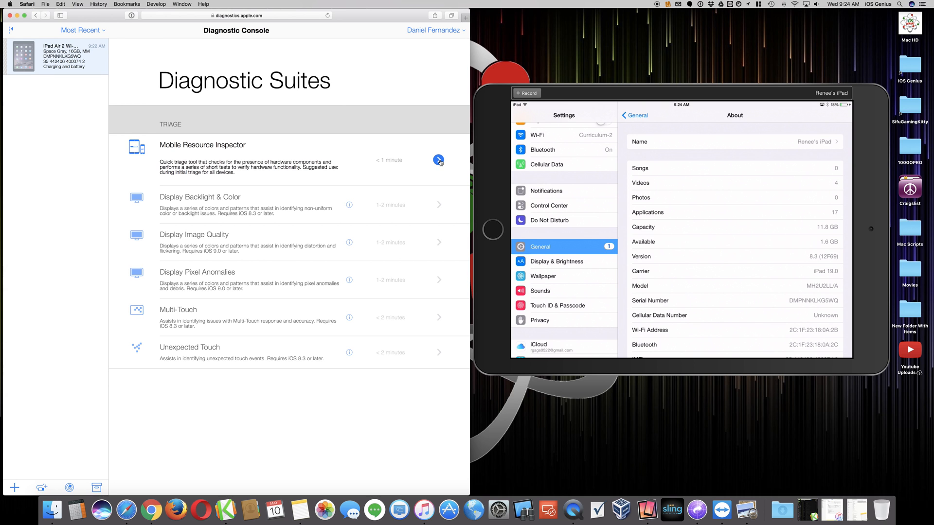
{"action": "left_click", "coordinate": [438, 159]}
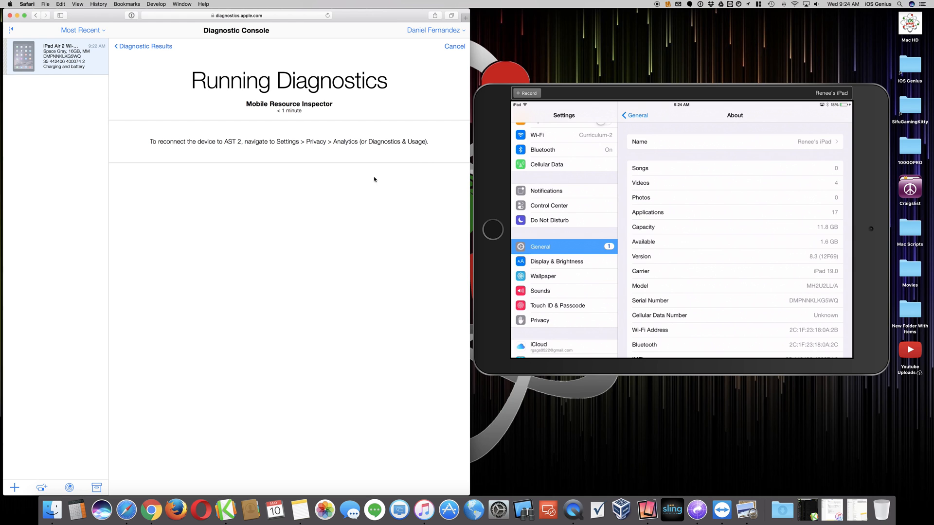
{"action": "mouse_move", "coordinate": [369, 178]}
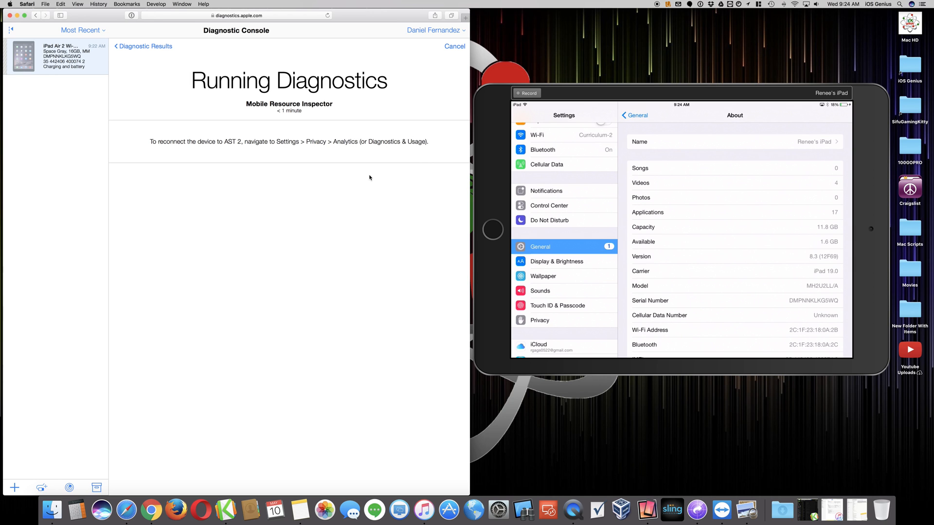
{"action": "mouse_move", "coordinate": [321, 149]}
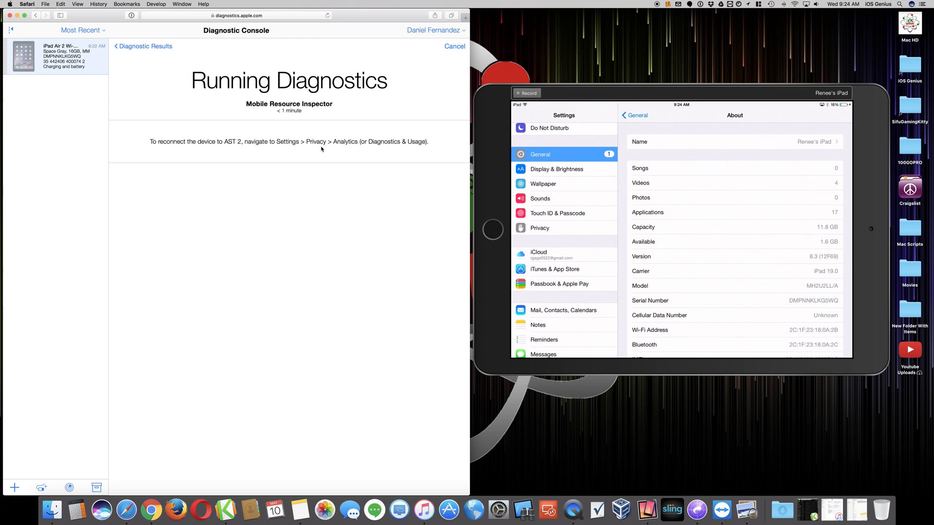
{"action": "mouse_move", "coordinate": [324, 149]}
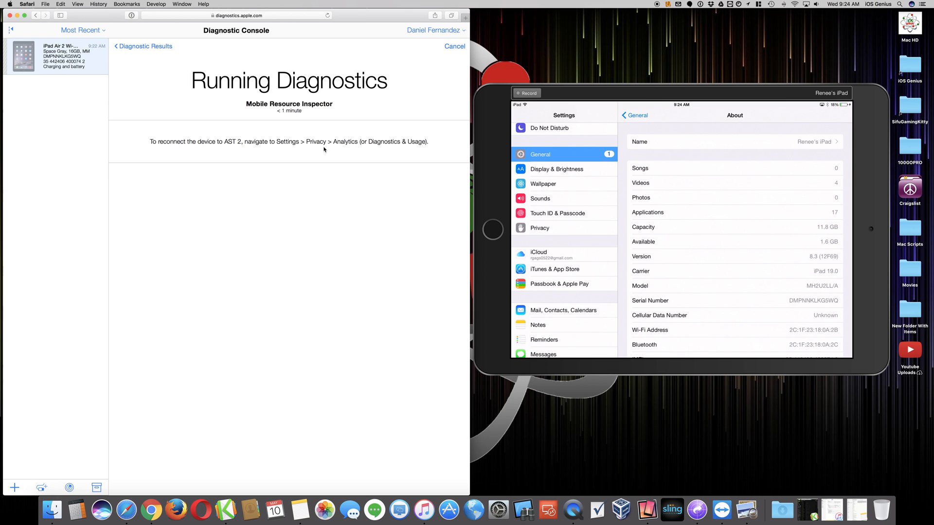
{"action": "scroll", "scroll_direction": "down", "scroll_amount": 3}
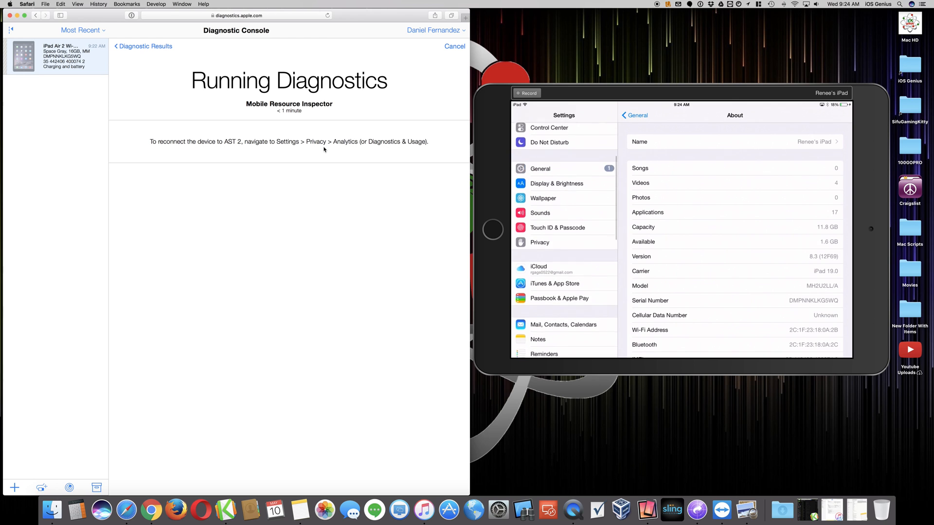
{"action": "scroll", "scroll_direction": "down", "scroll_amount": 3}
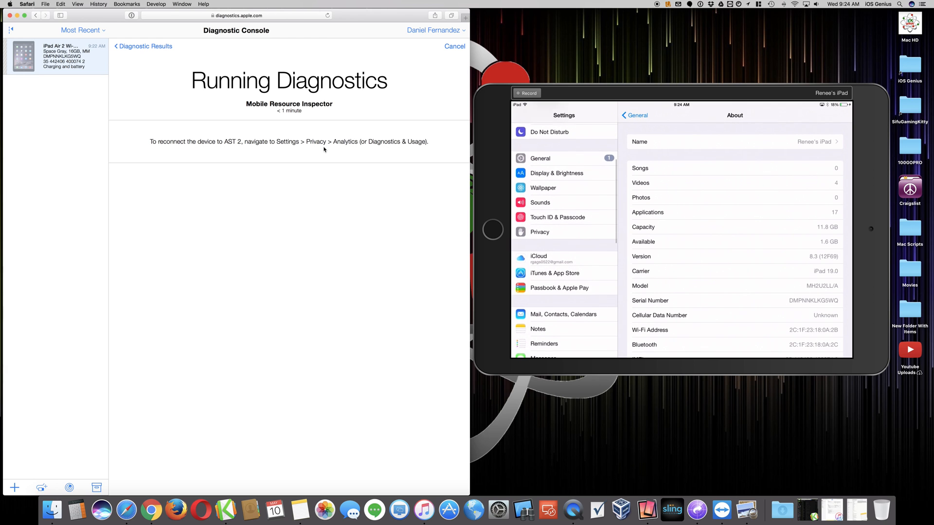
{"action": "left_click", "coordinate": [562, 158]}
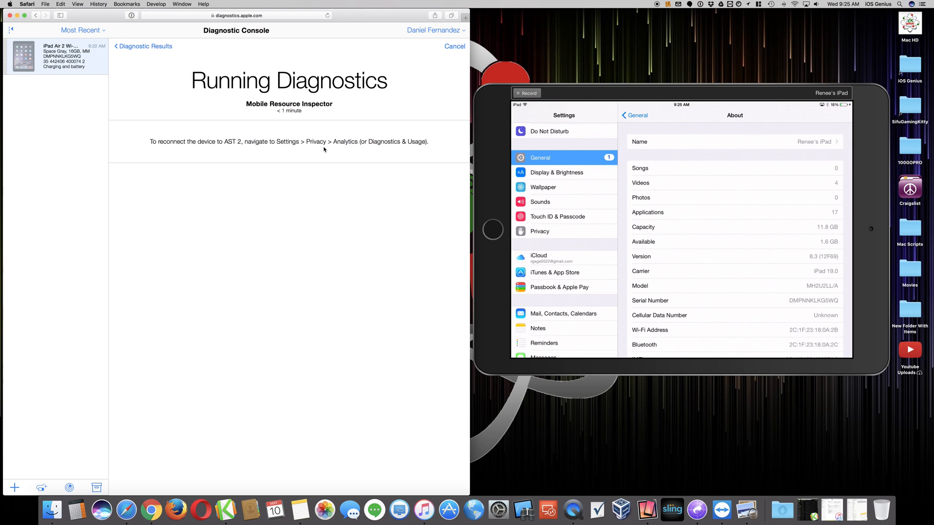
Open Privacy, then Diagnostics & Usage, in the mirrored iPad's Settings.
{"action": "left_click", "coordinate": [539, 231]}
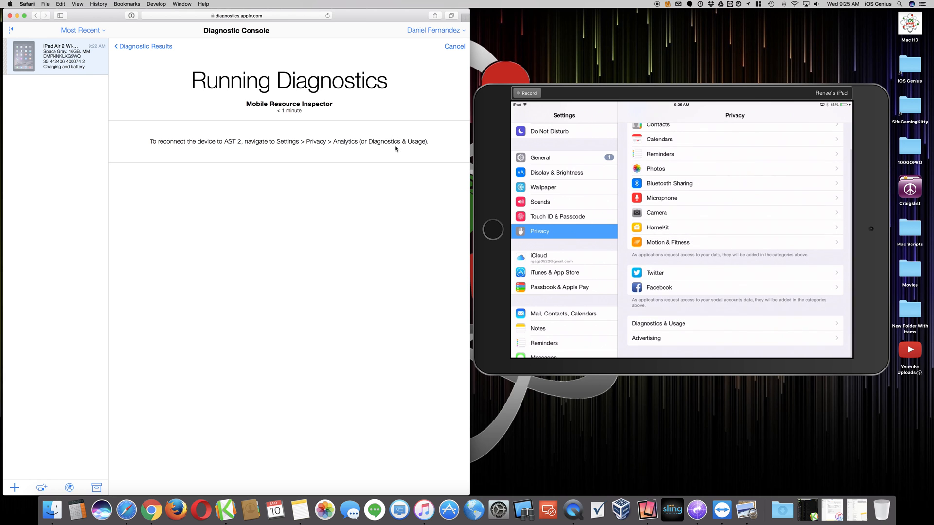
{"action": "left_click", "coordinate": [658, 324]}
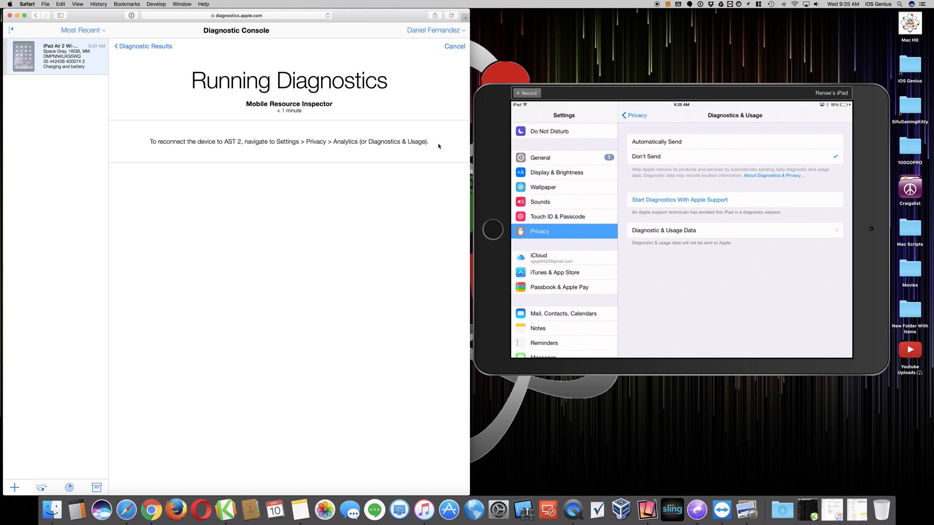
{"action": "mouse_move", "coordinate": [441, 147]}
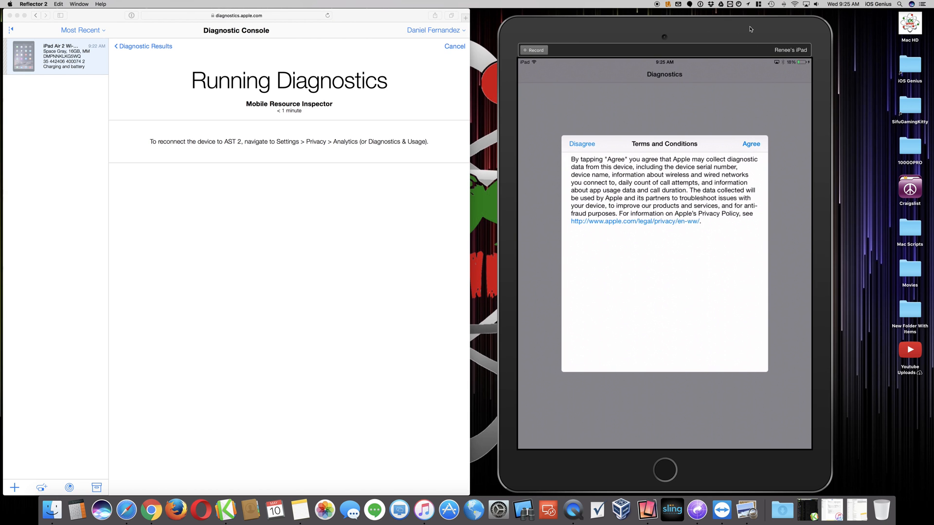
{"action": "mouse_move", "coordinate": [751, 30]}
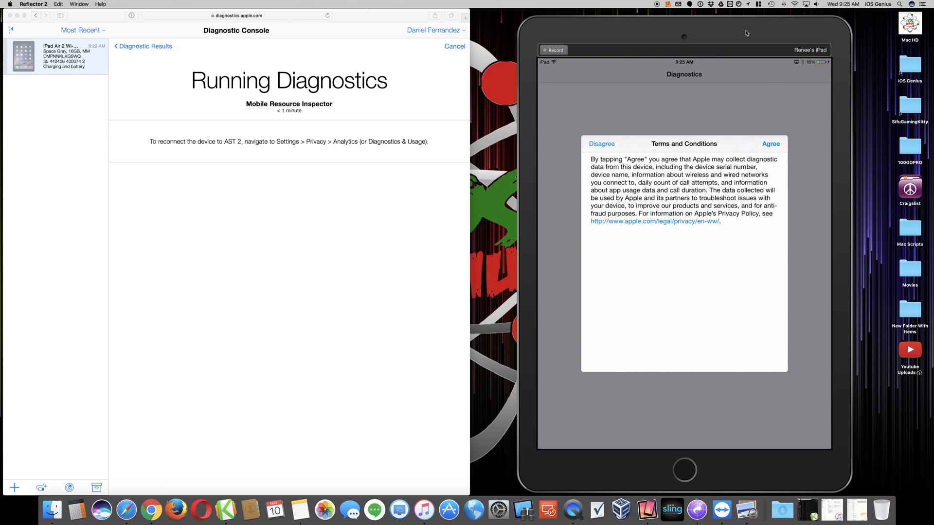
Agree to the diagnostic data Terms and Conditions on the mirrored iPad.
{"action": "left_click", "coordinate": [770, 143]}
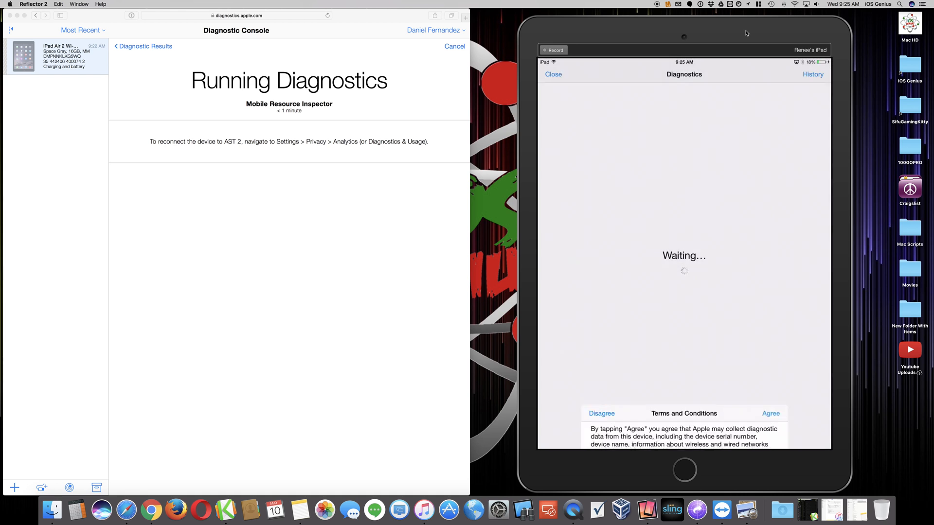
{"action": "left_click", "coordinate": [770, 413]}
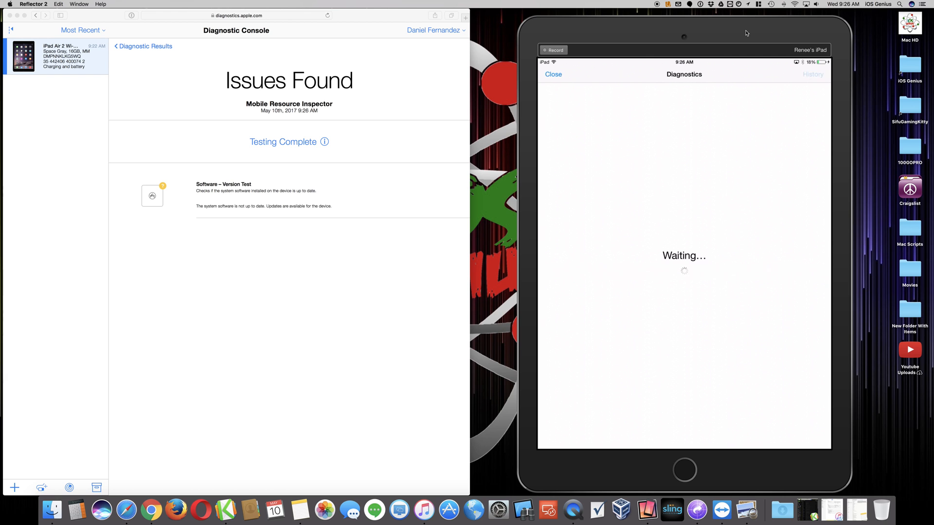
Bring Safari's Issues Found report forward and move the iPad mirror out of view.
{"action": "left_click", "coordinate": [813, 74]}
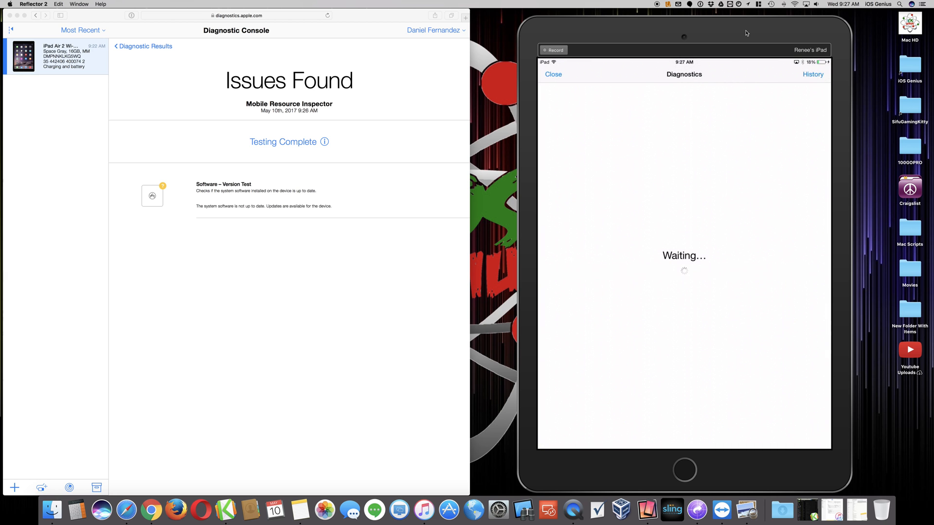
{"action": "left_click", "coordinate": [553, 74]}
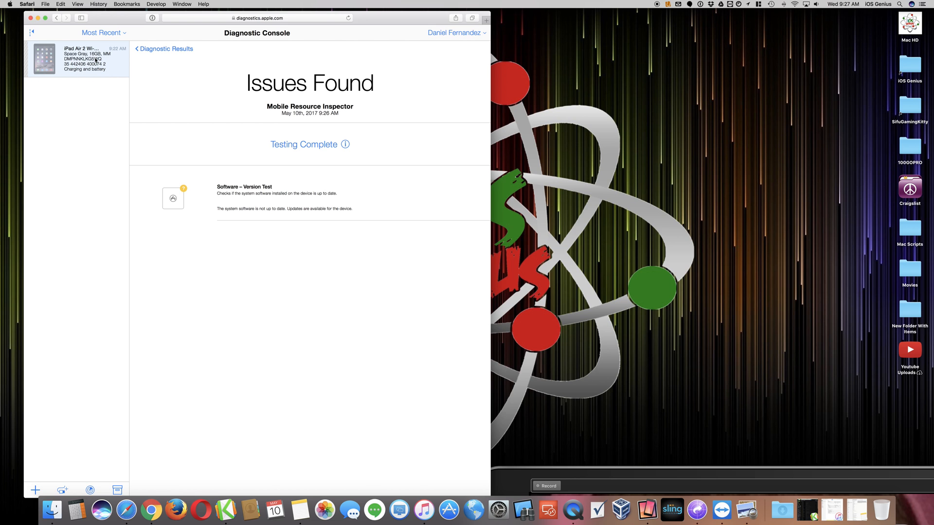
{"action": "mouse_move", "coordinate": [235, 184]}
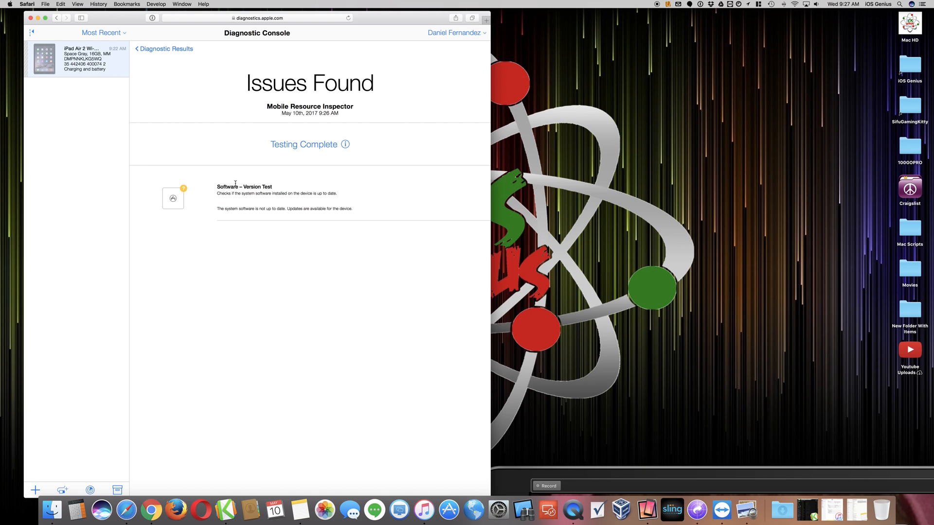
{"action": "mouse_move", "coordinate": [251, 194]}
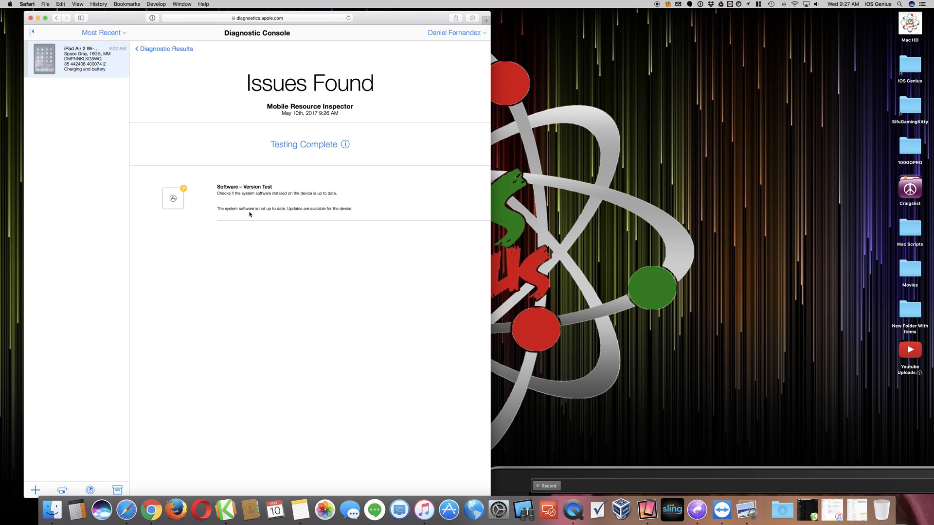
{"action": "mouse_move", "coordinate": [234, 98]}
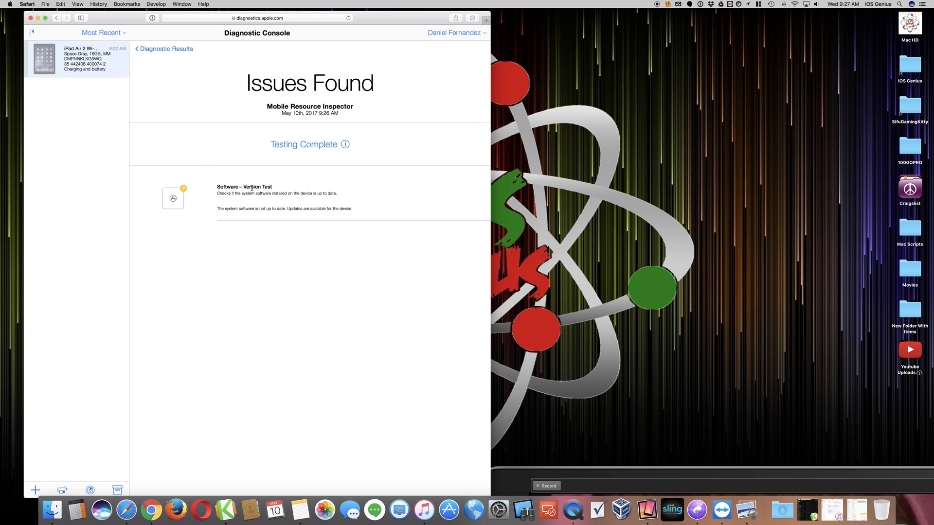
{"action": "mouse_move", "coordinate": [294, 193]}
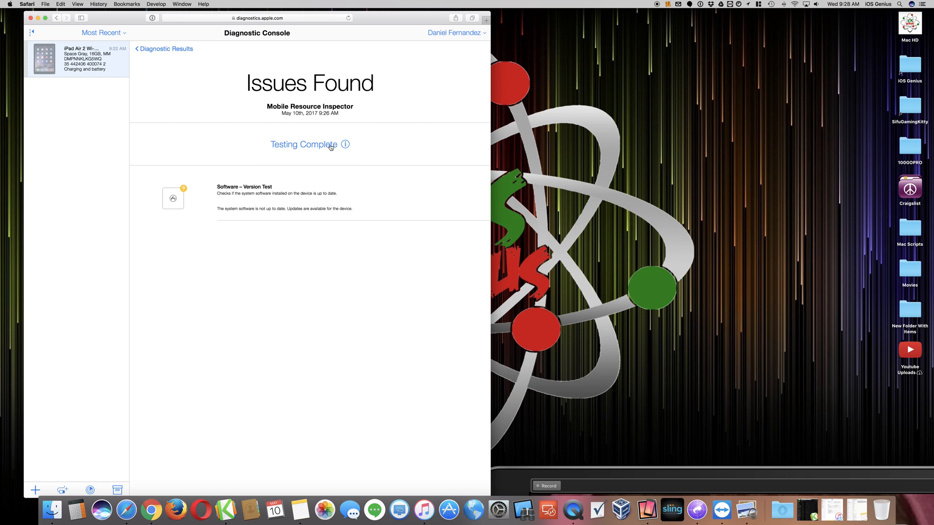
Open the Issues Found component results grid, where only Software is flagged.
{"action": "left_click", "coordinate": [303, 145]}
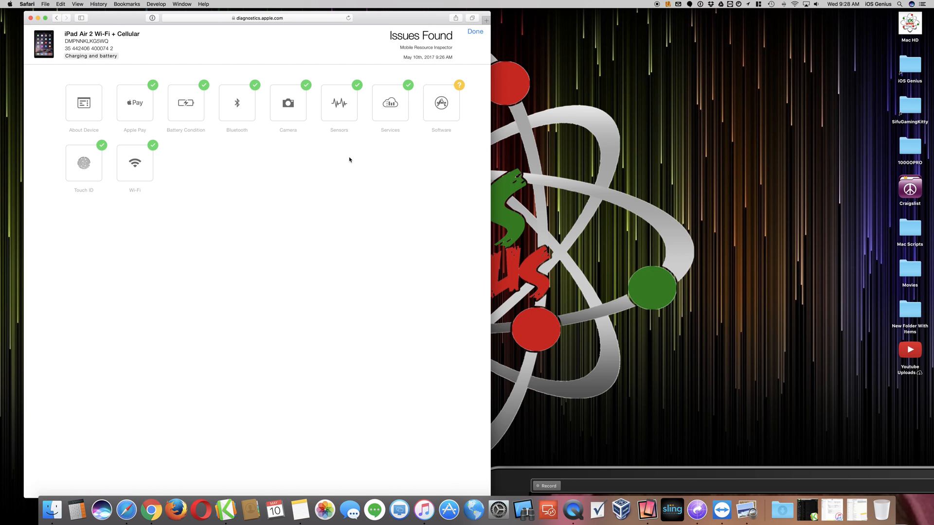
{"action": "mouse_move", "coordinate": [303, 111]}
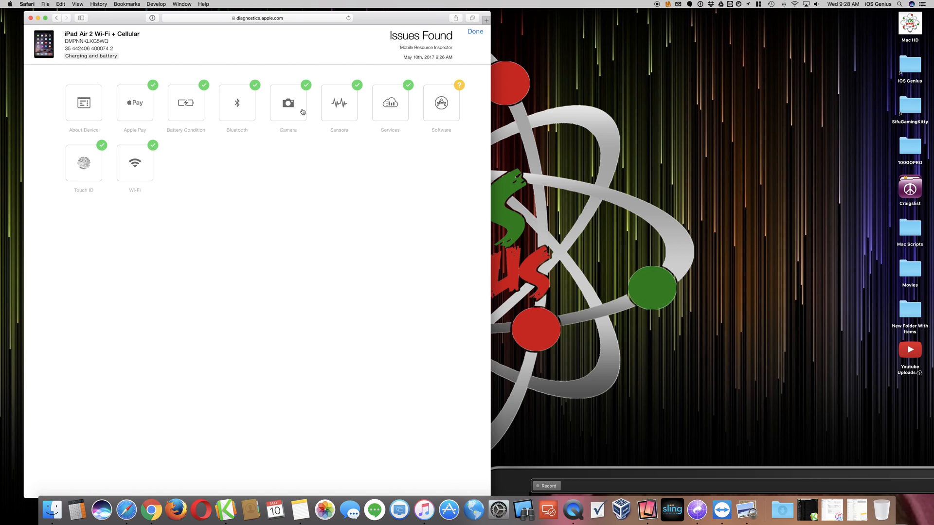
{"action": "mouse_move", "coordinate": [454, 114]}
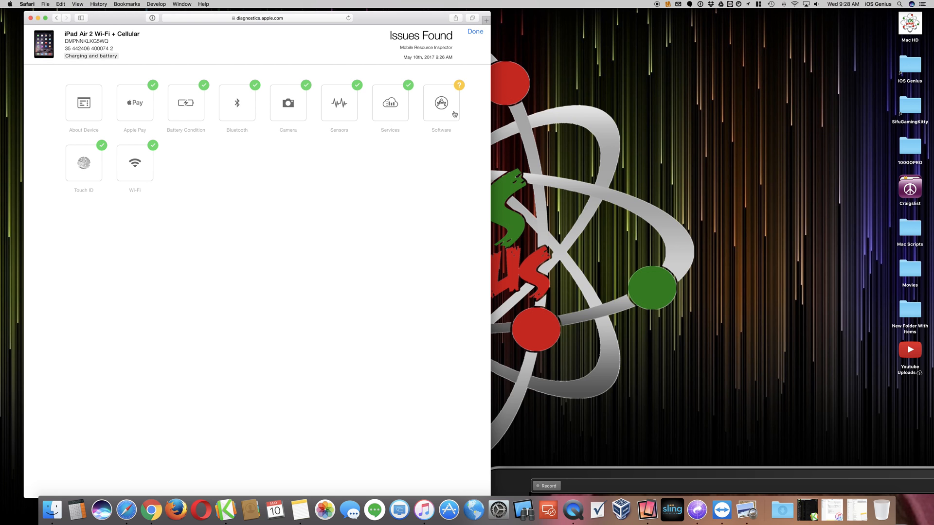
{"action": "mouse_move", "coordinate": [442, 109]}
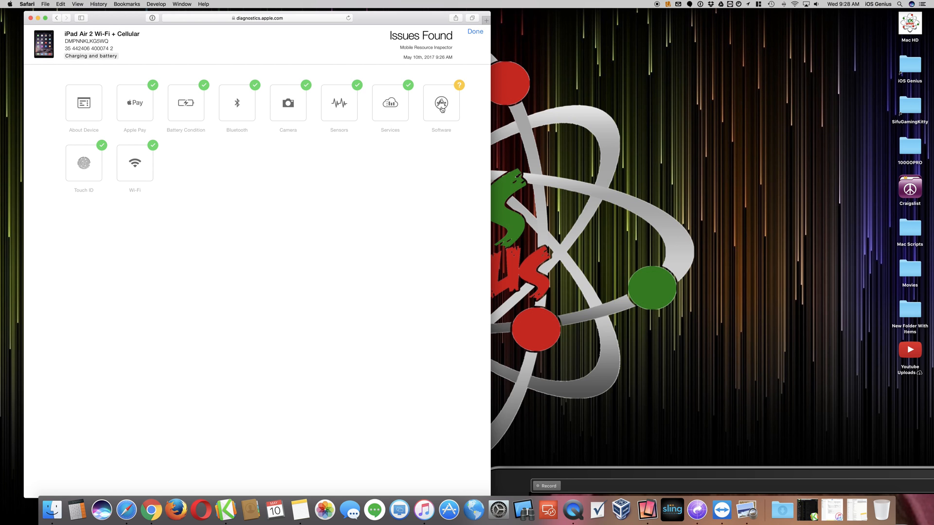
Show Software details: no frequent crashes, zero unexpected shutdowns, iOS 8.3.0 flagged.
{"action": "left_click", "coordinate": [441, 103]}
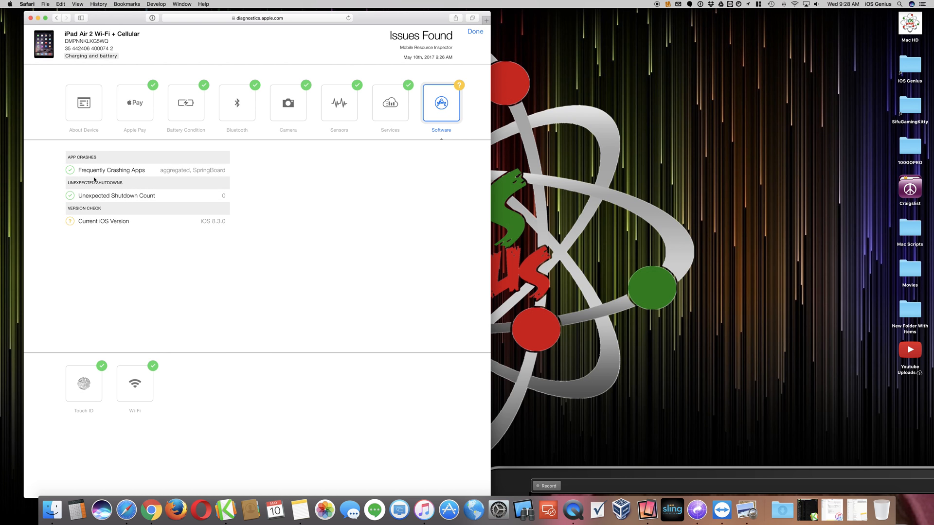
{"action": "mouse_move", "coordinate": [199, 176]}
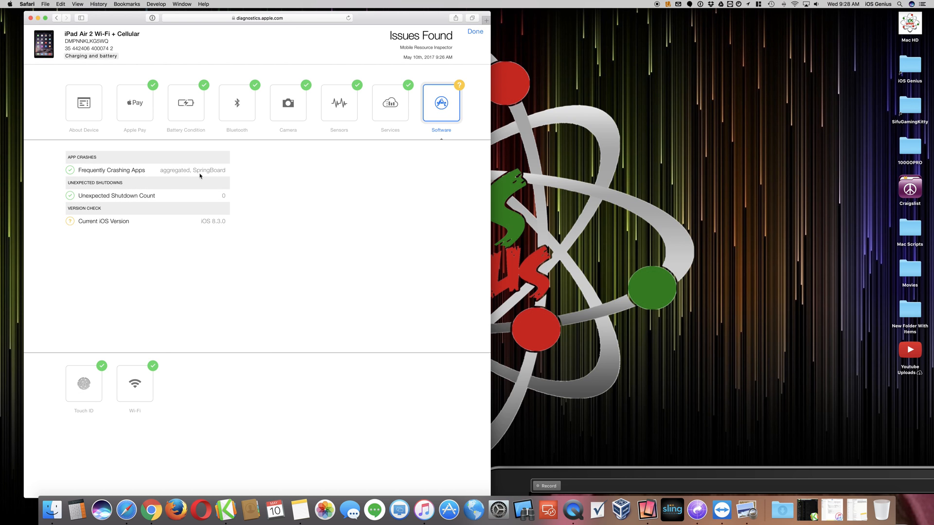
{"action": "mouse_move", "coordinate": [213, 177]}
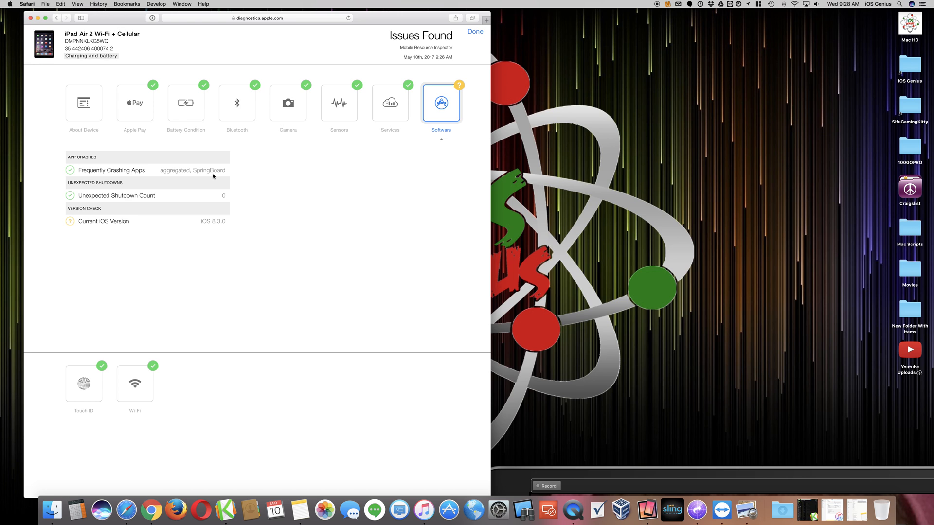
{"action": "mouse_move", "coordinate": [111, 200]}
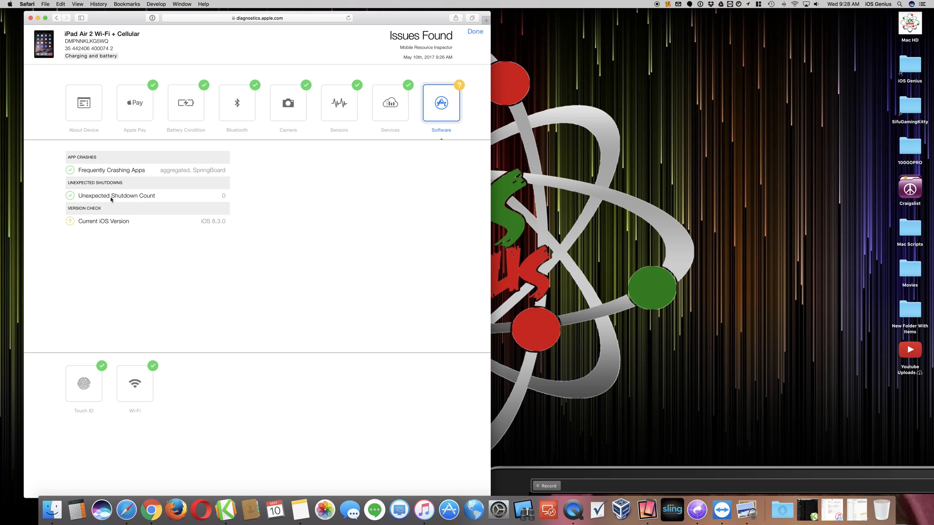
{"action": "mouse_move", "coordinate": [111, 229]}
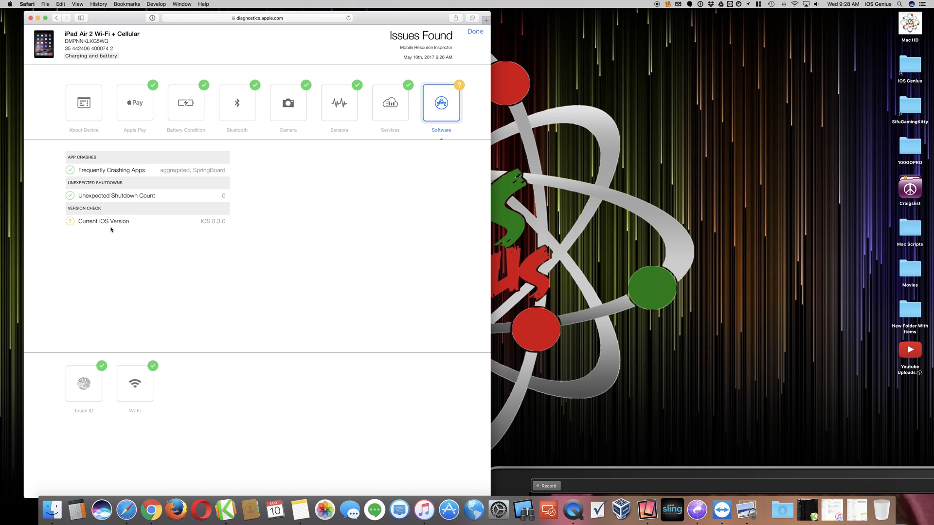
{"action": "mouse_move", "coordinate": [221, 227]}
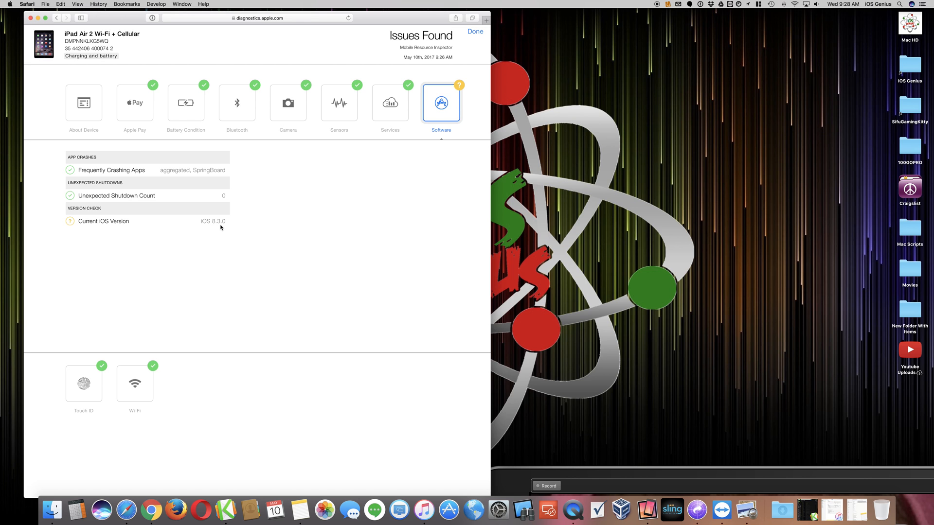
{"action": "mouse_move", "coordinate": [151, 135]}
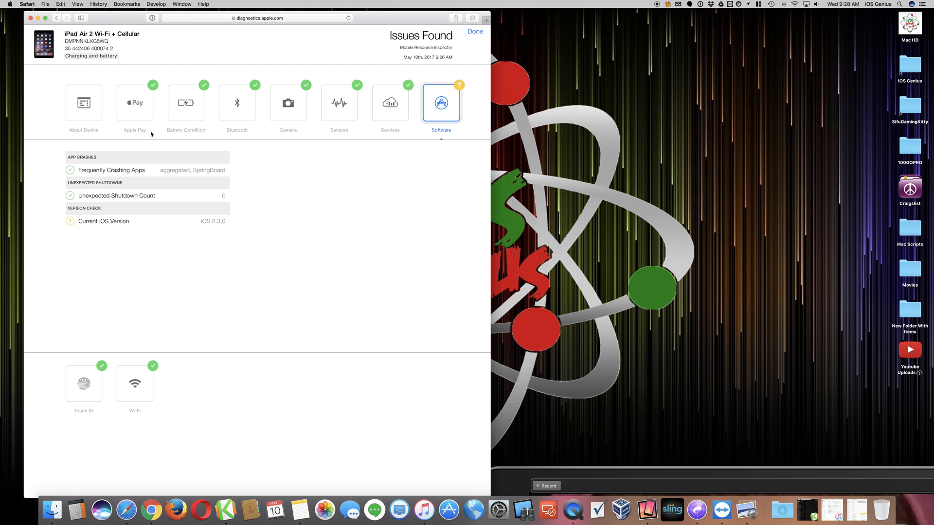
{"action": "left_click", "coordinate": [185, 102]}
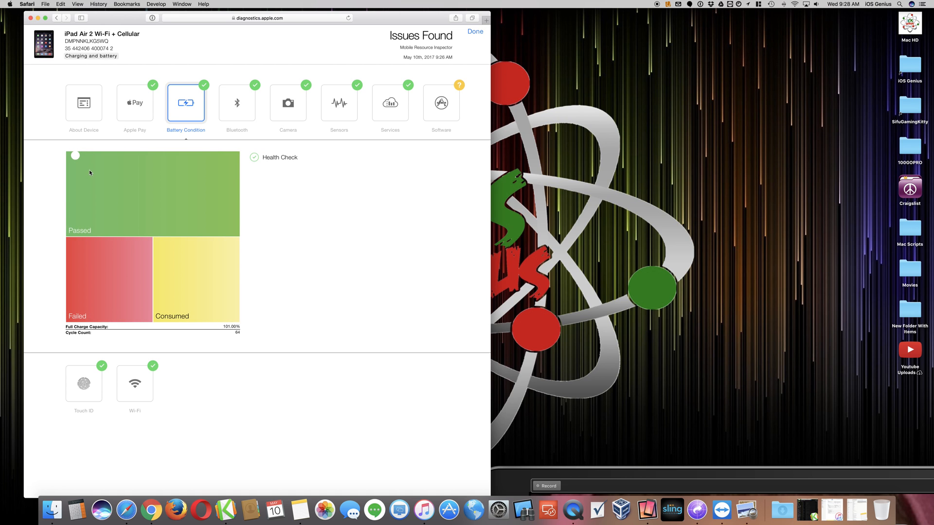
{"action": "mouse_move", "coordinate": [73, 133]}
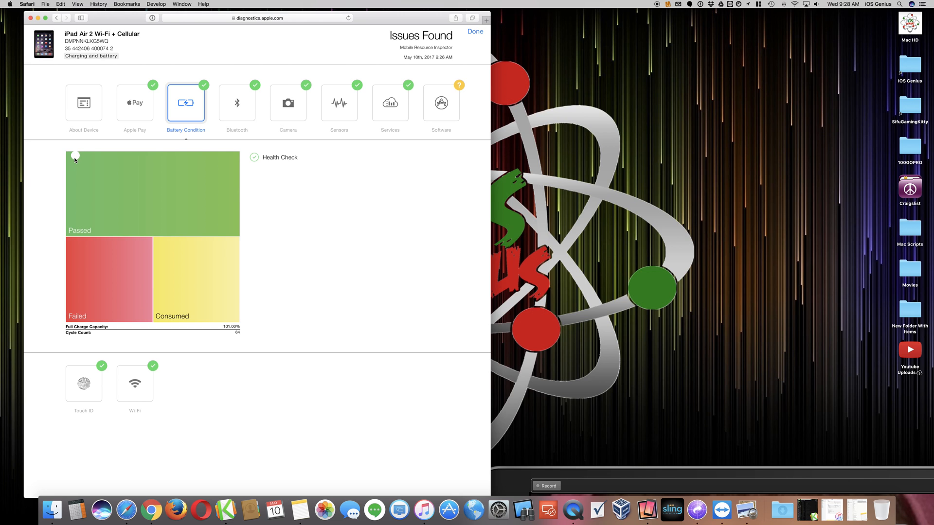
{"action": "mouse_move", "coordinate": [76, 156]}
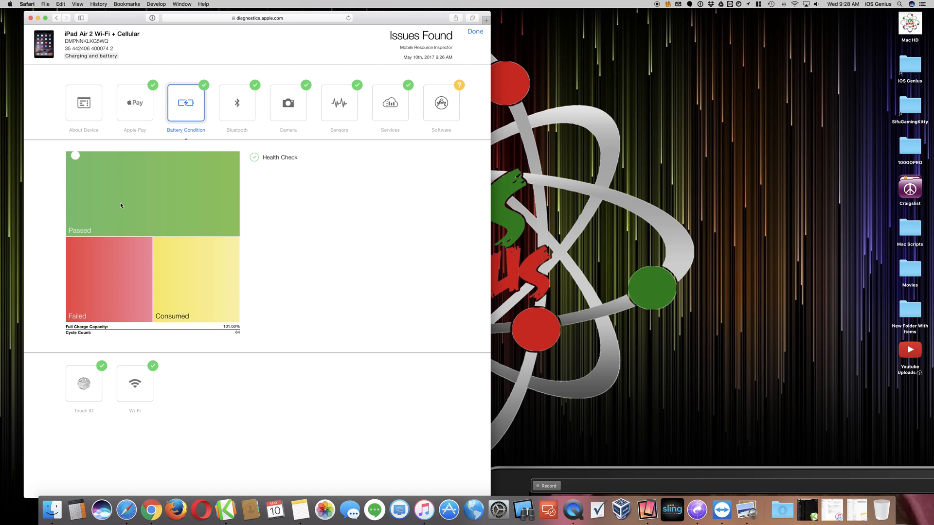
{"action": "mouse_move", "coordinate": [185, 184]}
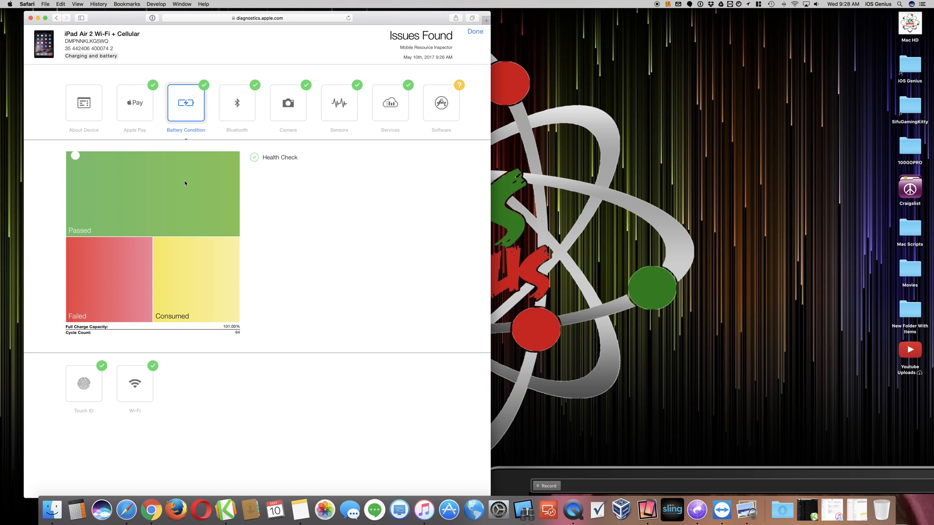
{"action": "mouse_move", "coordinate": [76, 155]}
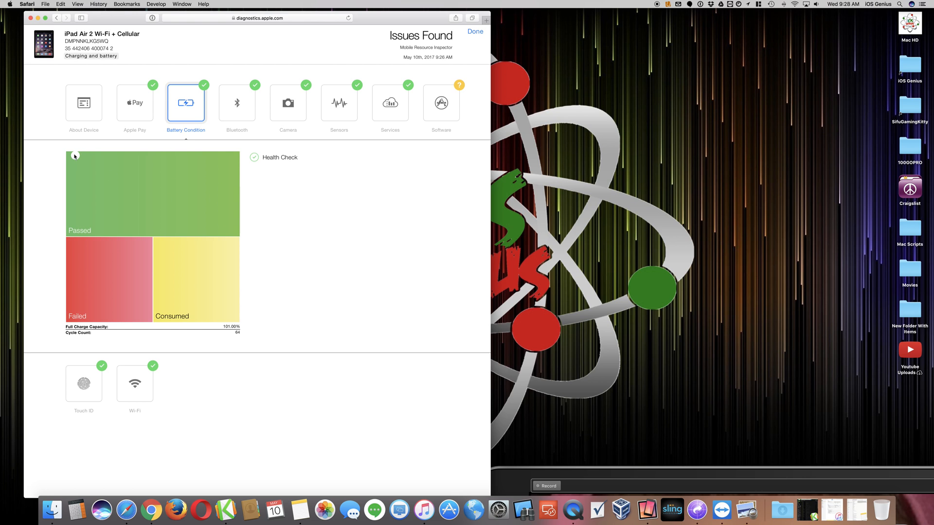
{"action": "mouse_move", "coordinate": [93, 249]}
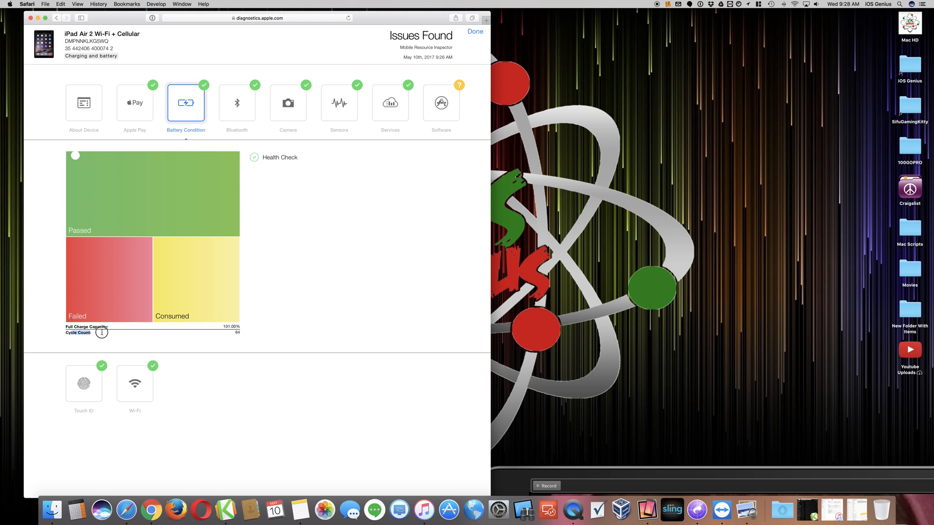
{"action": "mouse_move", "coordinate": [238, 331]}
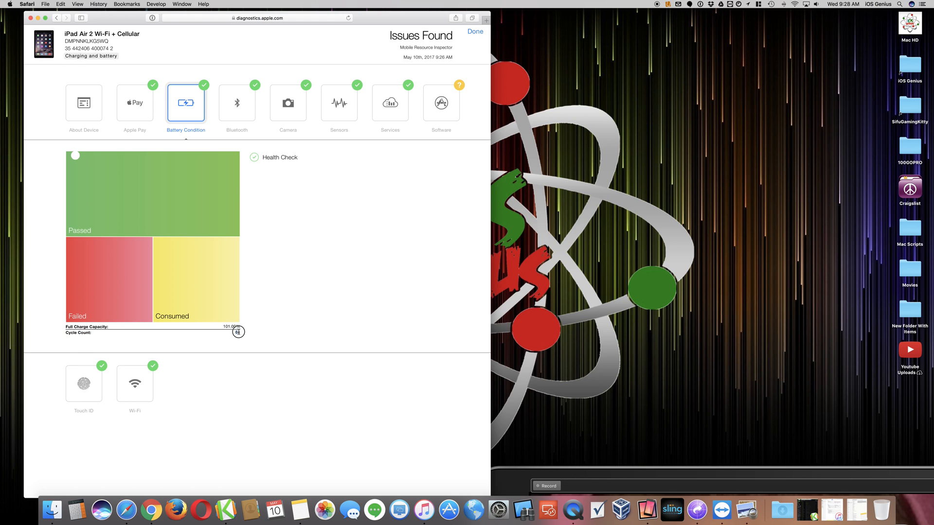
{"action": "double_click", "coordinate": [279, 157]}
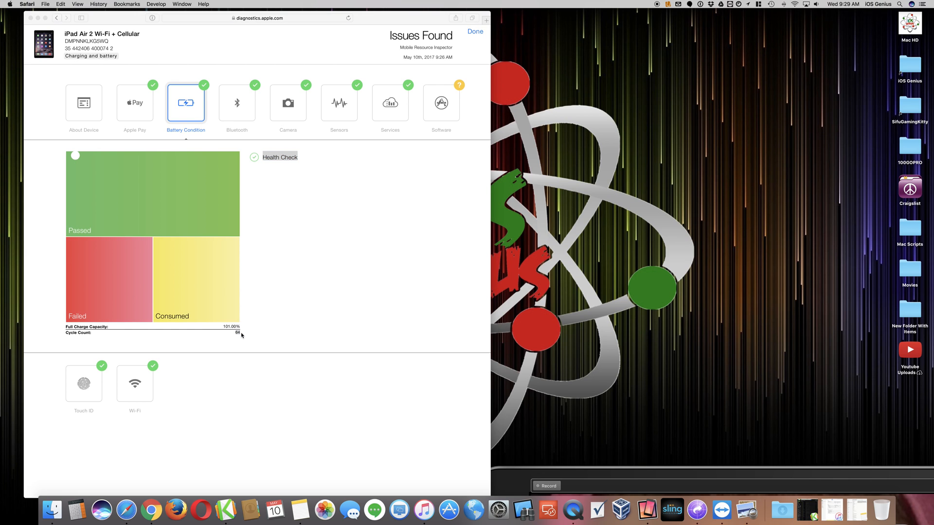
{"action": "mouse_move", "coordinate": [244, 336]}
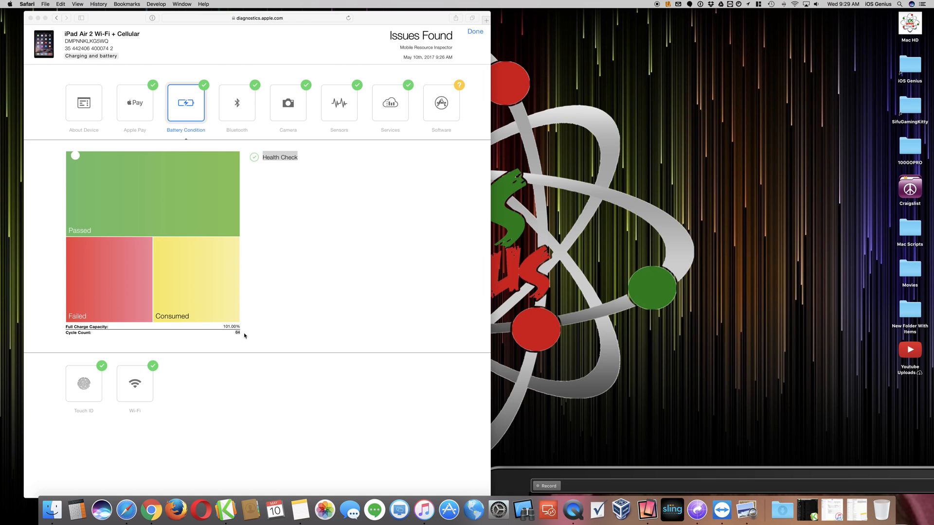
{"action": "mouse_move", "coordinate": [240, 335]}
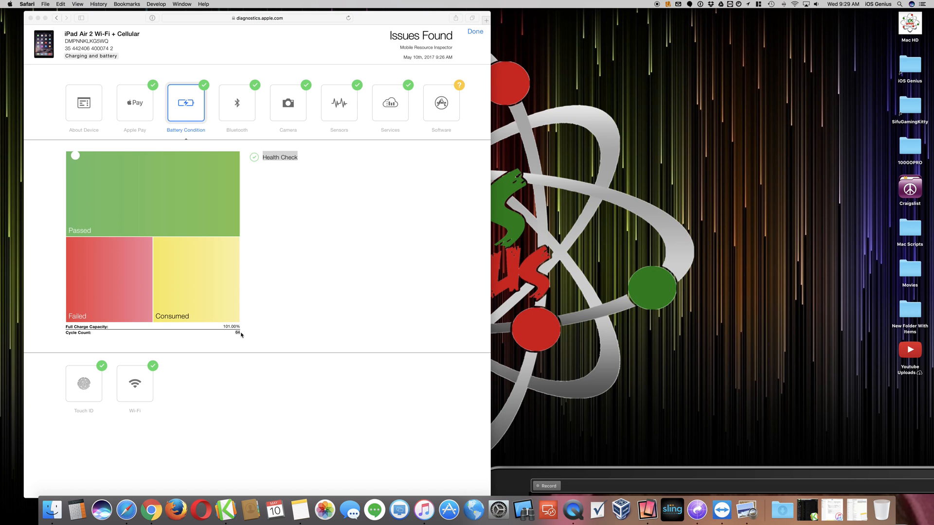
{"action": "mouse_move", "coordinate": [238, 335]}
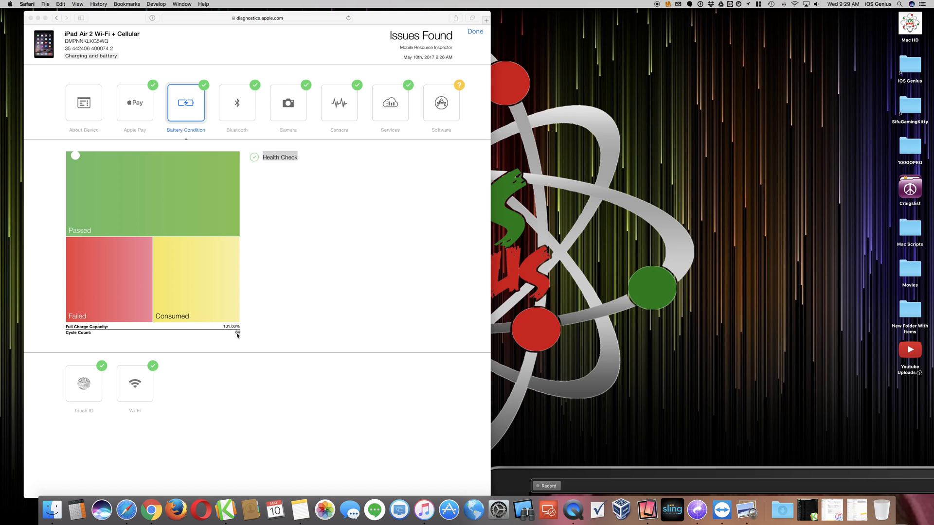
{"action": "mouse_move", "coordinate": [235, 344]}
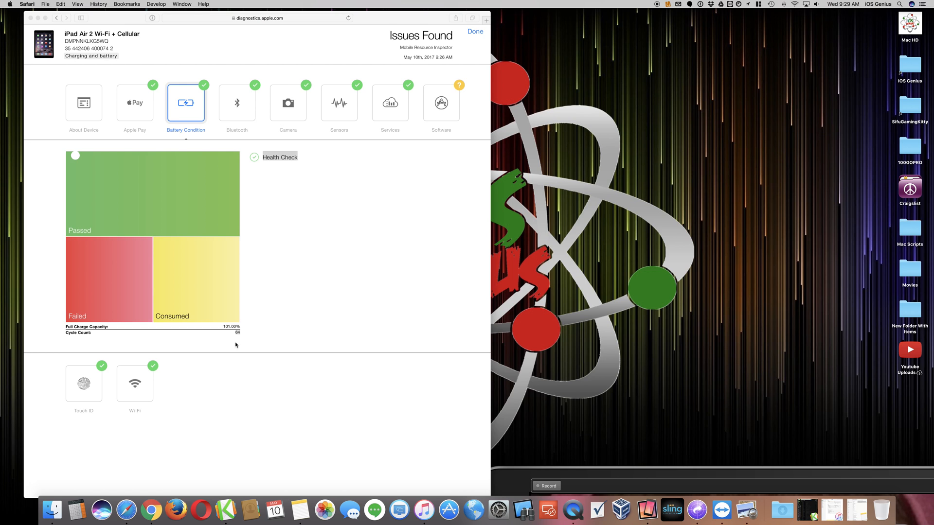
{"action": "mouse_move", "coordinate": [207, 121]}
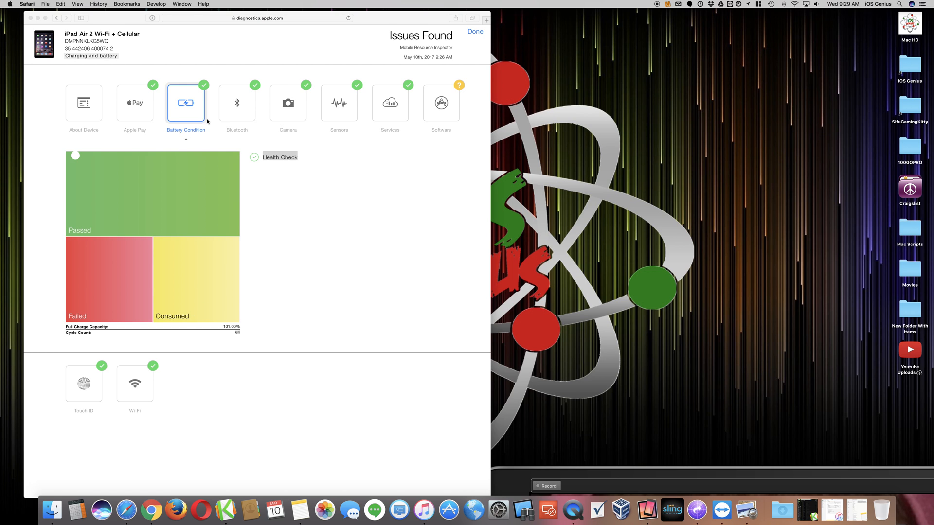
{"action": "mouse_move", "coordinate": [226, 114]}
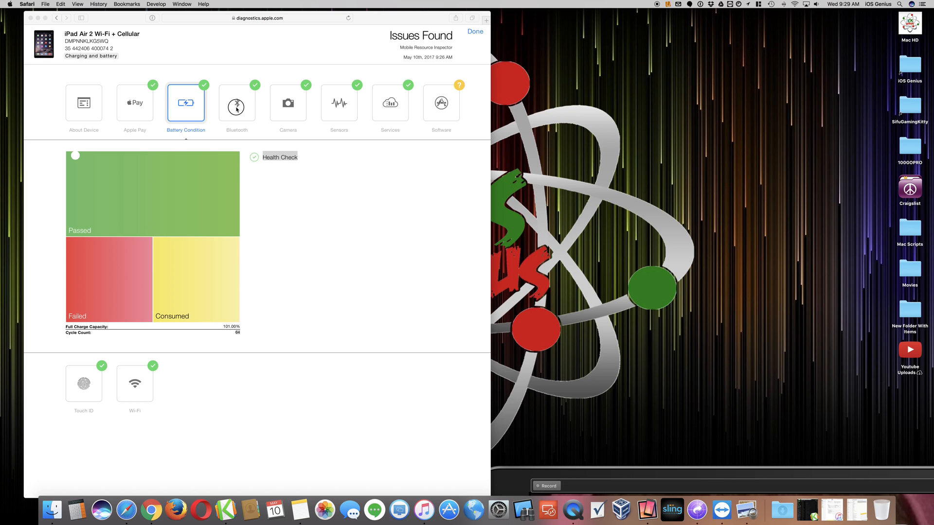
Review the passing Bluetooth, Camera, Sensors and Services results, then return to Software.
{"action": "left_click", "coordinate": [237, 103]}
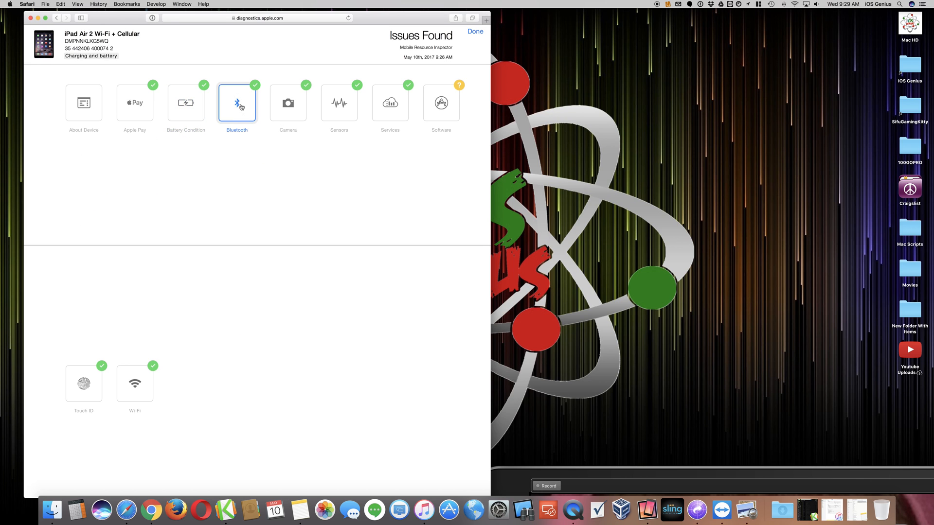
{"action": "mouse_move", "coordinate": [185, 111]}
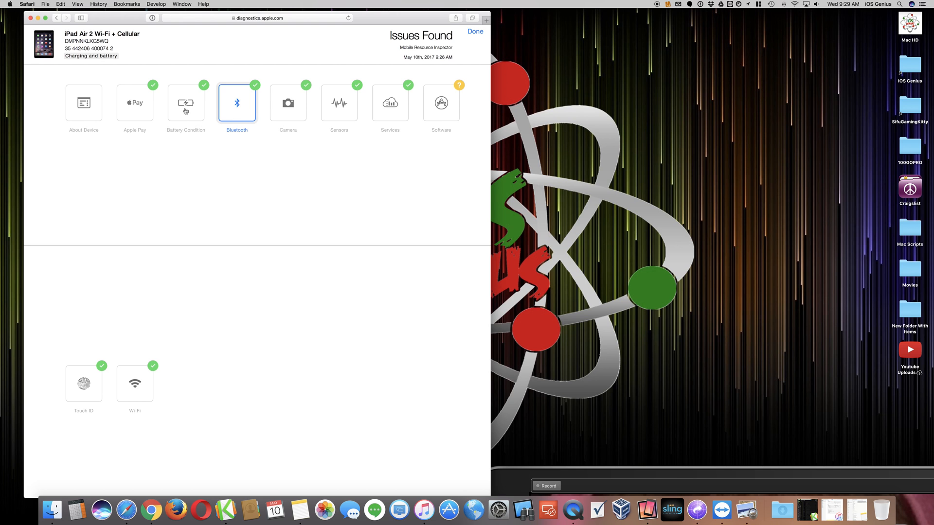
{"action": "left_click", "coordinate": [237, 102]}
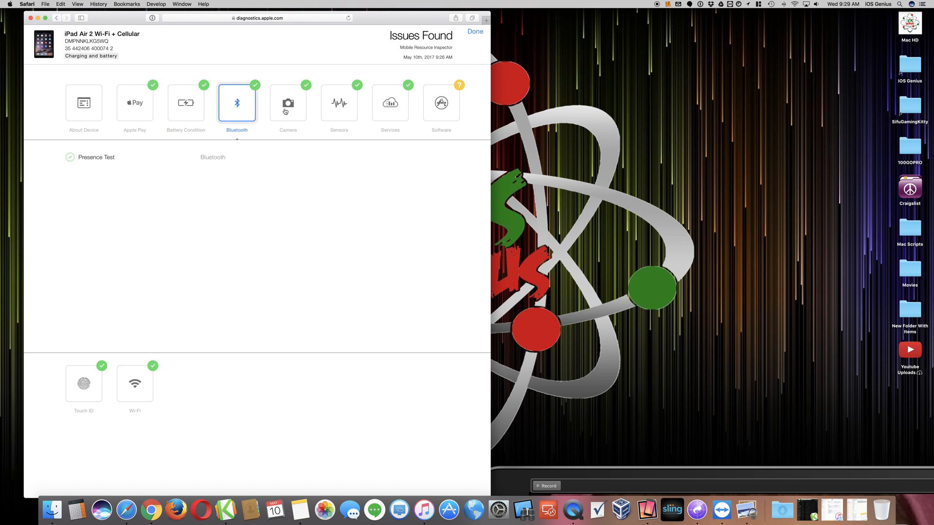
{"action": "left_click", "coordinate": [287, 102]}
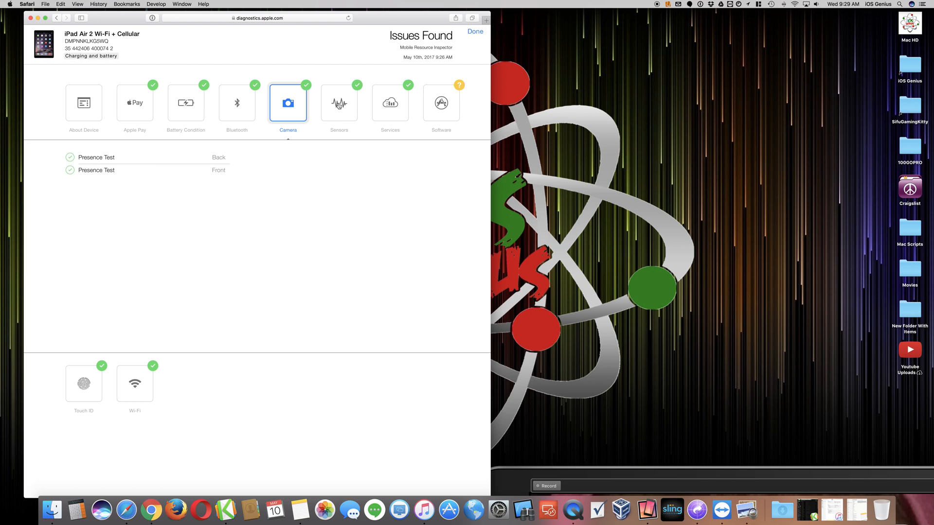
{"action": "left_click", "coordinate": [339, 103]}
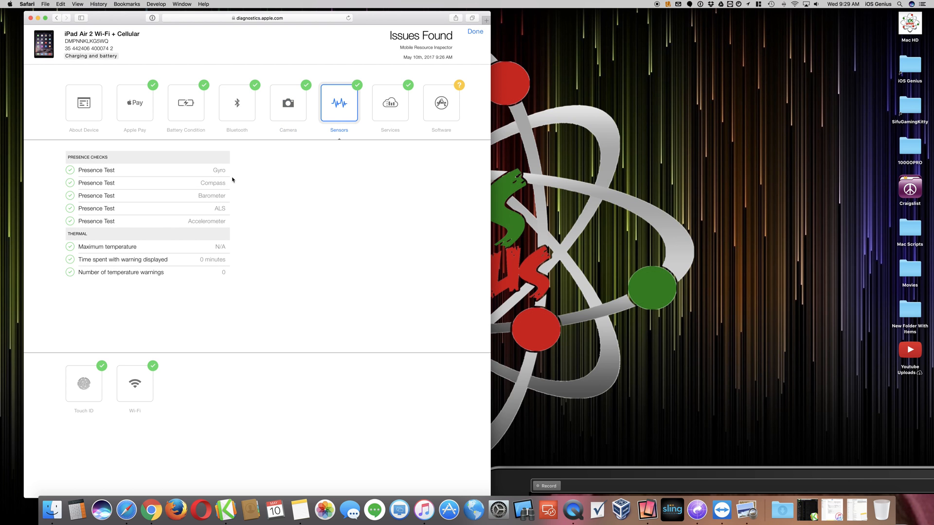
{"action": "left_click", "coordinate": [390, 103]}
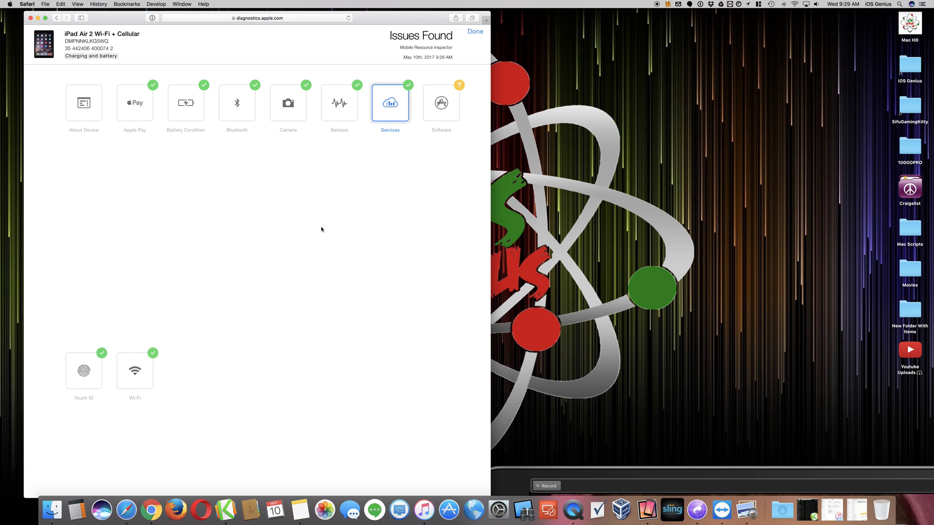
{"action": "left_click", "coordinate": [390, 102]}
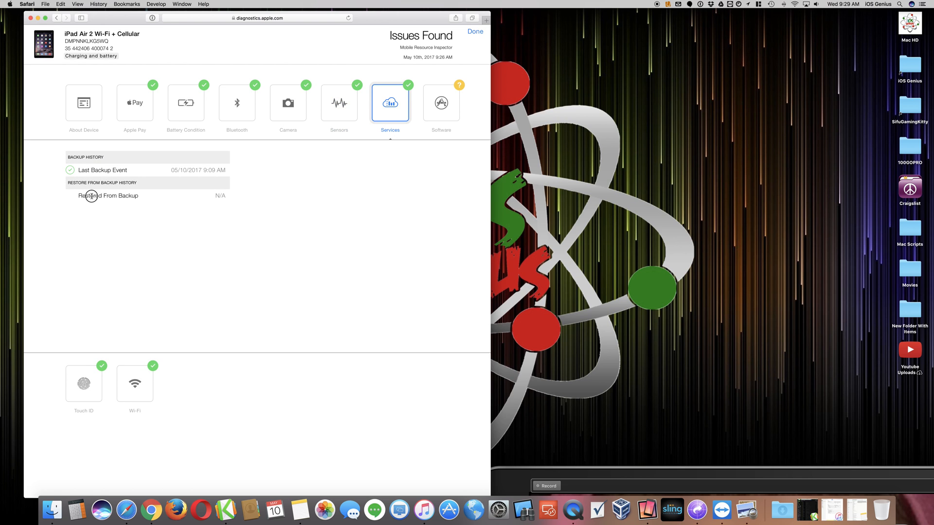
{"action": "double_click", "coordinate": [108, 195]}
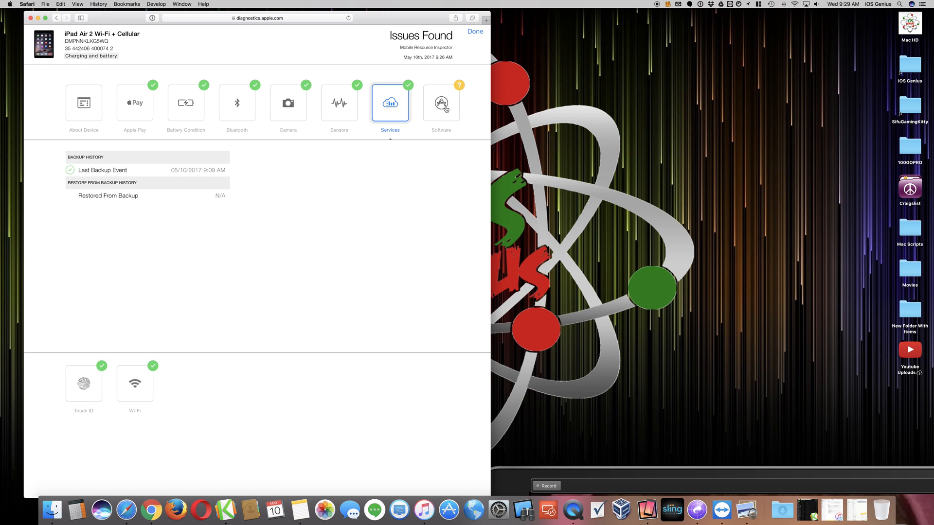
{"action": "left_click", "coordinate": [441, 102]}
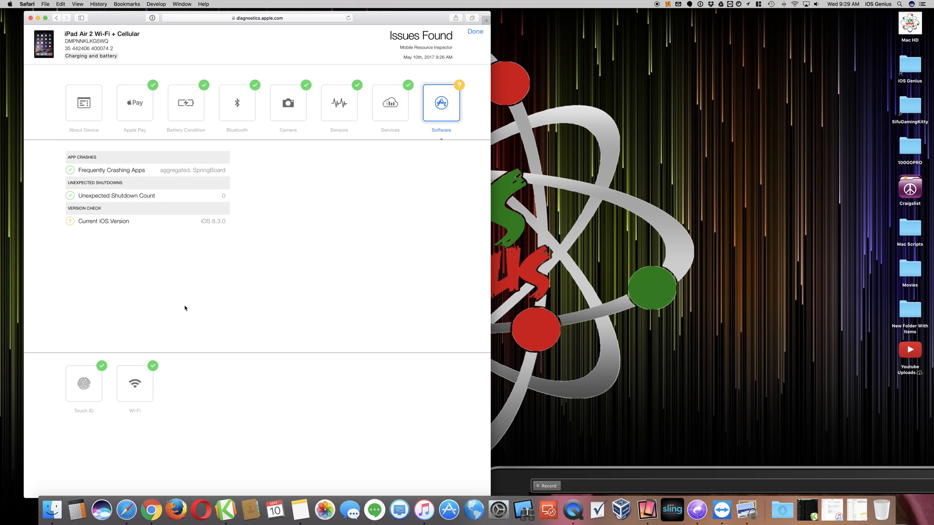
Show the Touch ID results with its presence test passing.
{"action": "left_click", "coordinate": [83, 162]}
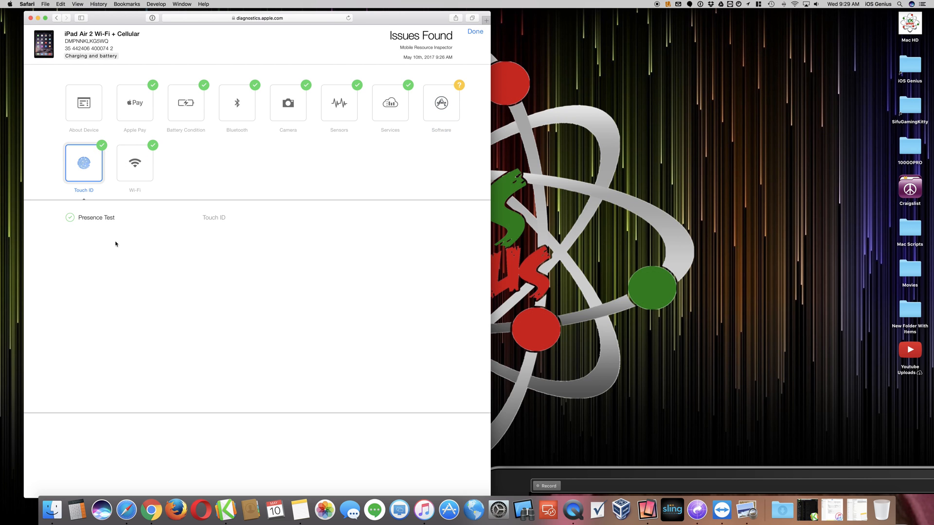
{"action": "mouse_move", "coordinate": [300, 306]}
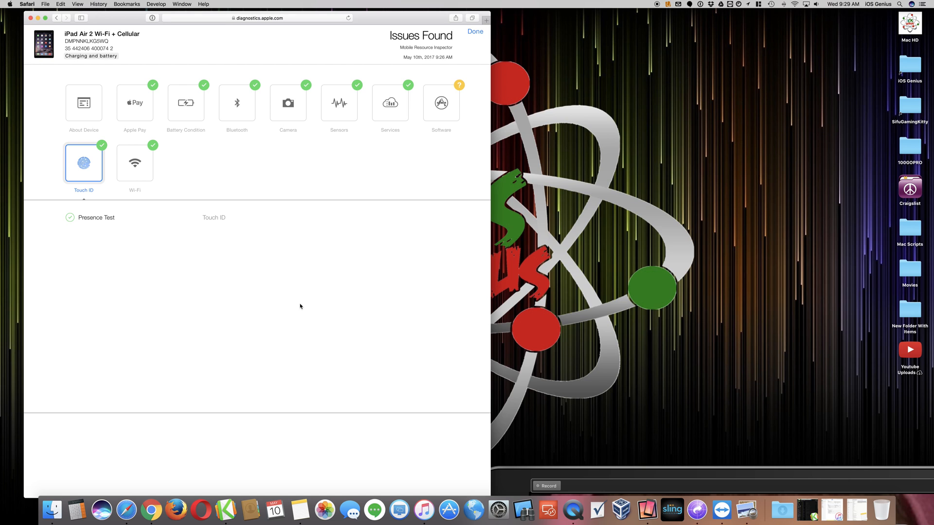
{"action": "mouse_move", "coordinate": [298, 306]}
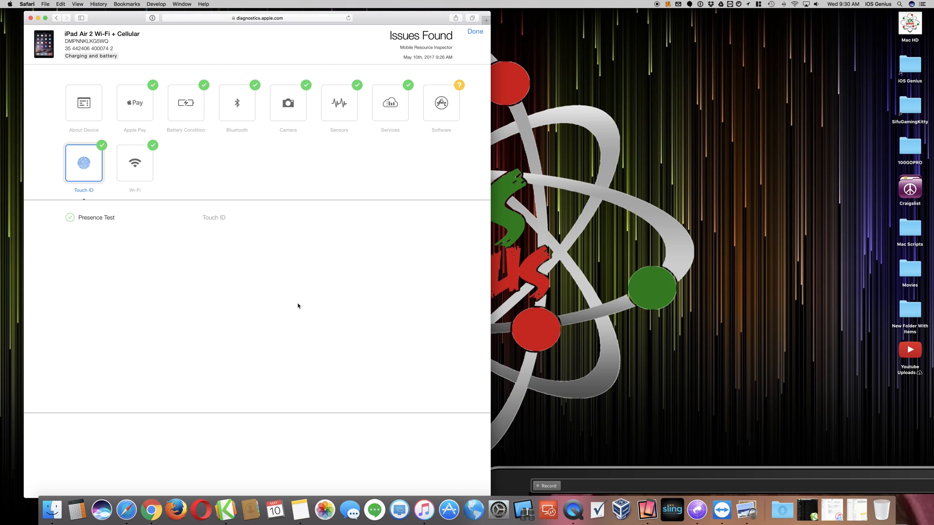
{"action": "mouse_move", "coordinate": [228, 229]}
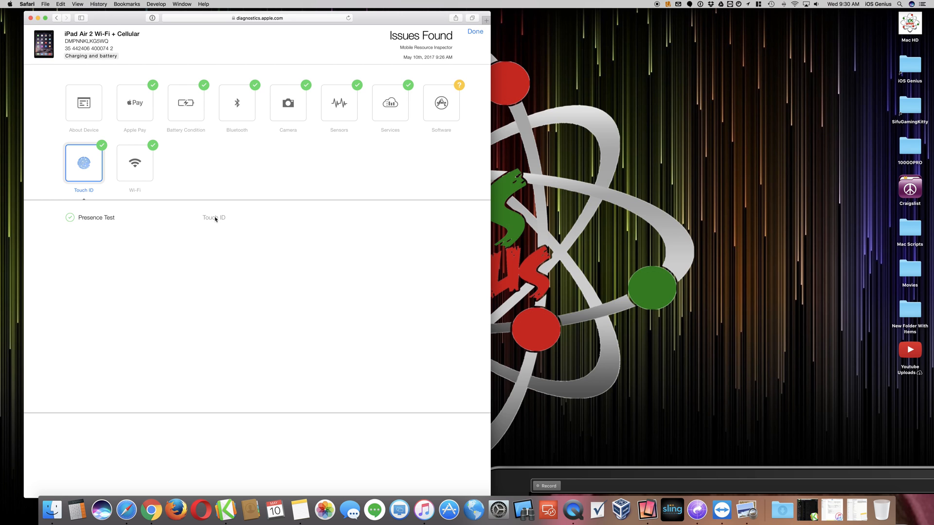
{"action": "mouse_move", "coordinate": [222, 218]}
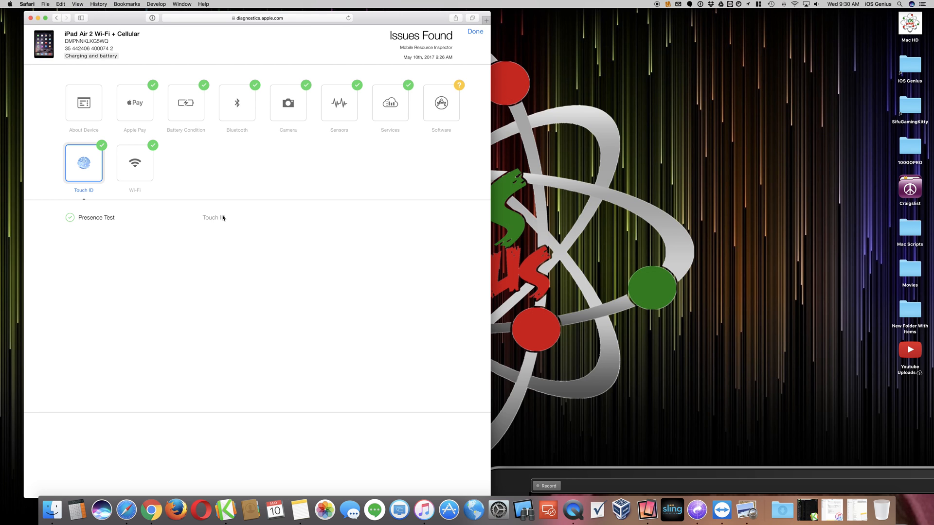